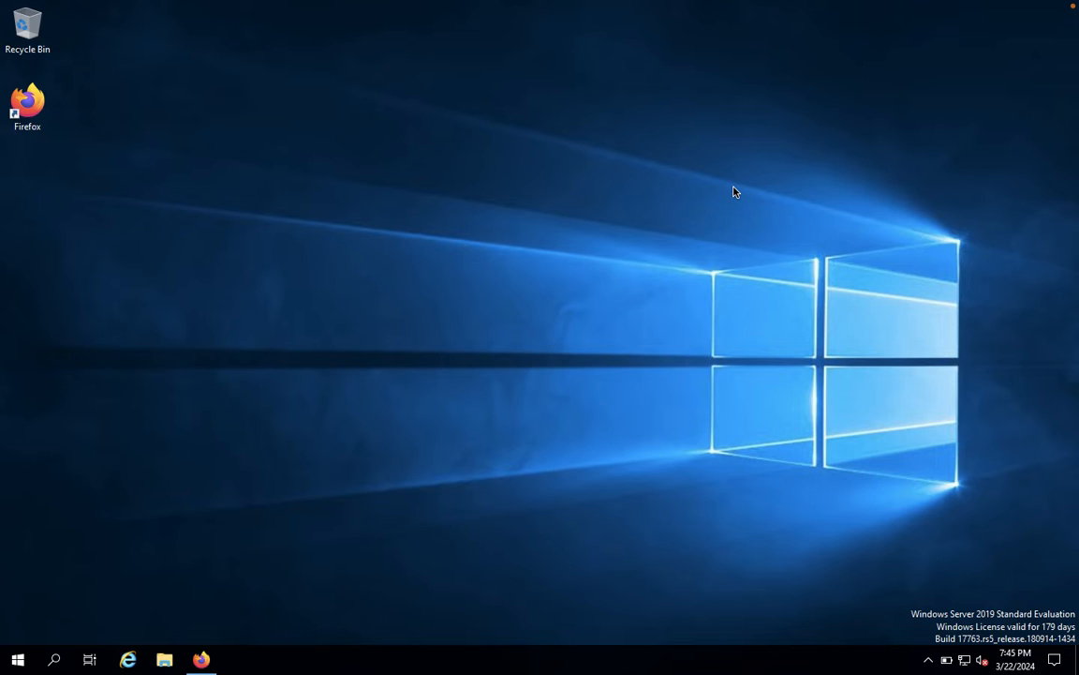
mouse_move(495, 293)
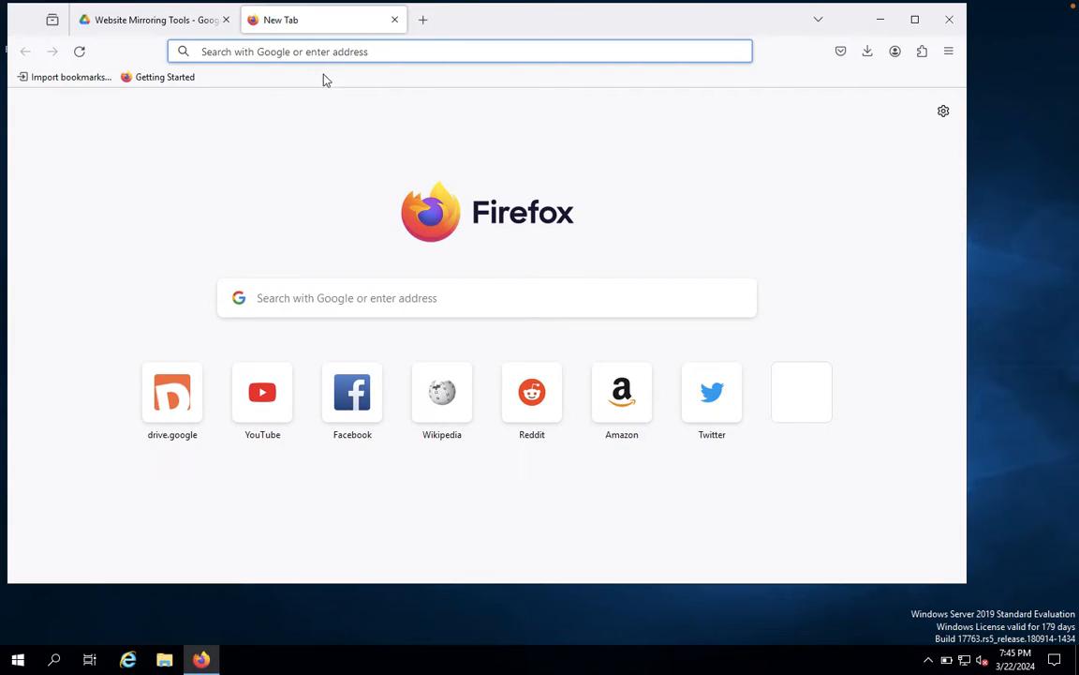
Find the official HTTrack Website Copier site and reach its download page.
text(https://www.google.com/search?client=firefox-b-d&q=httrack+website+copier)
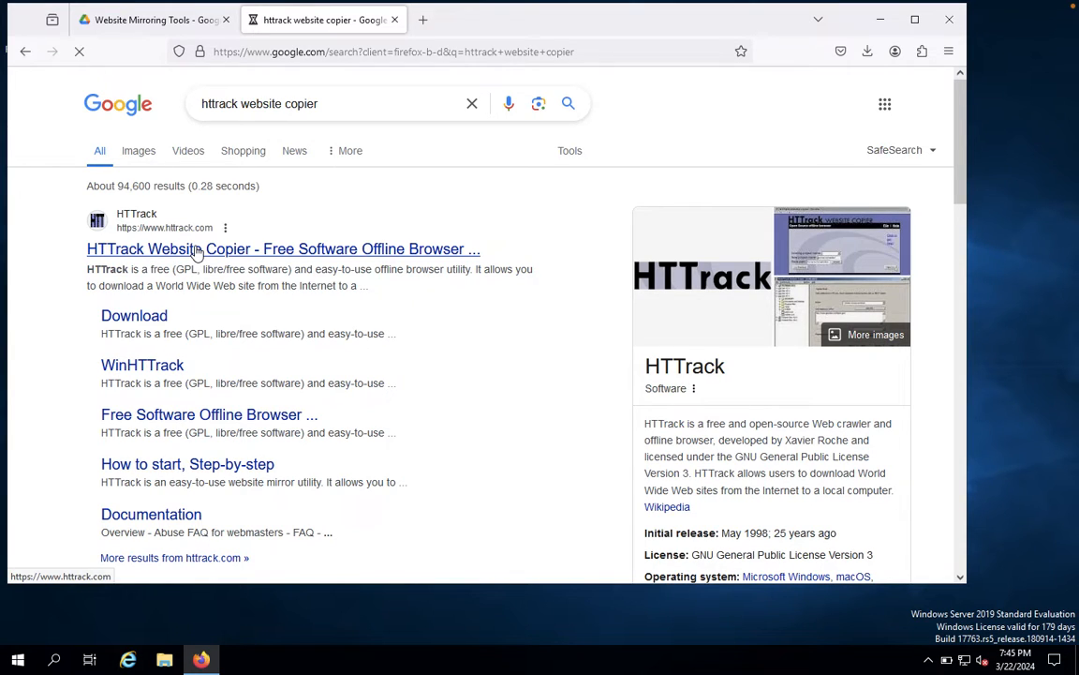
click(283, 248)
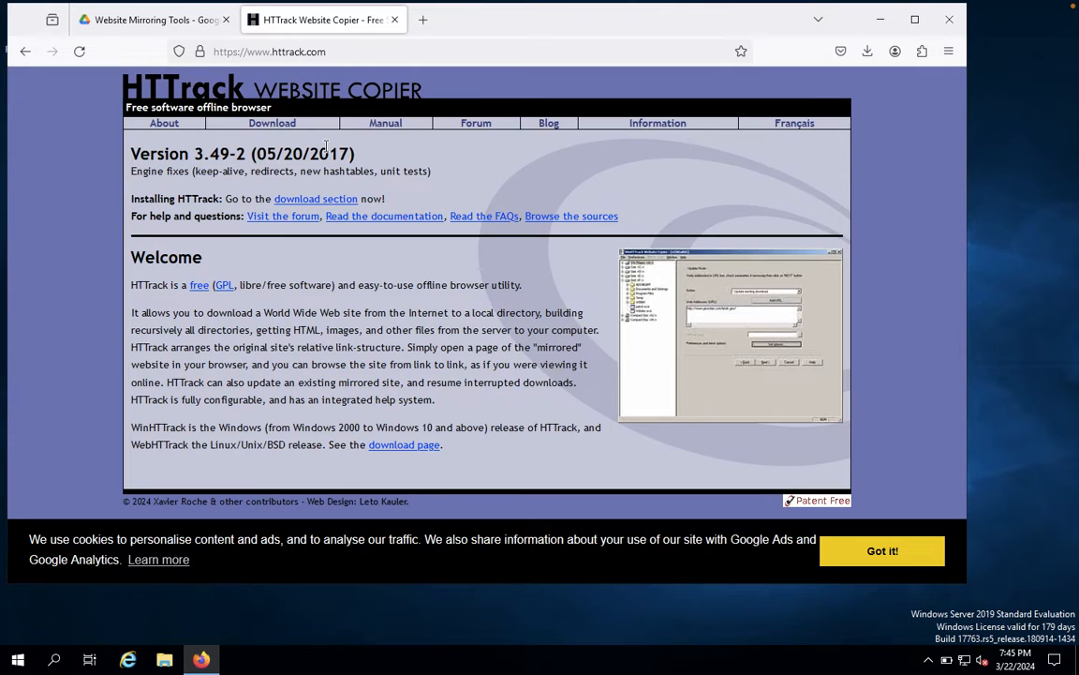
click(272, 124)
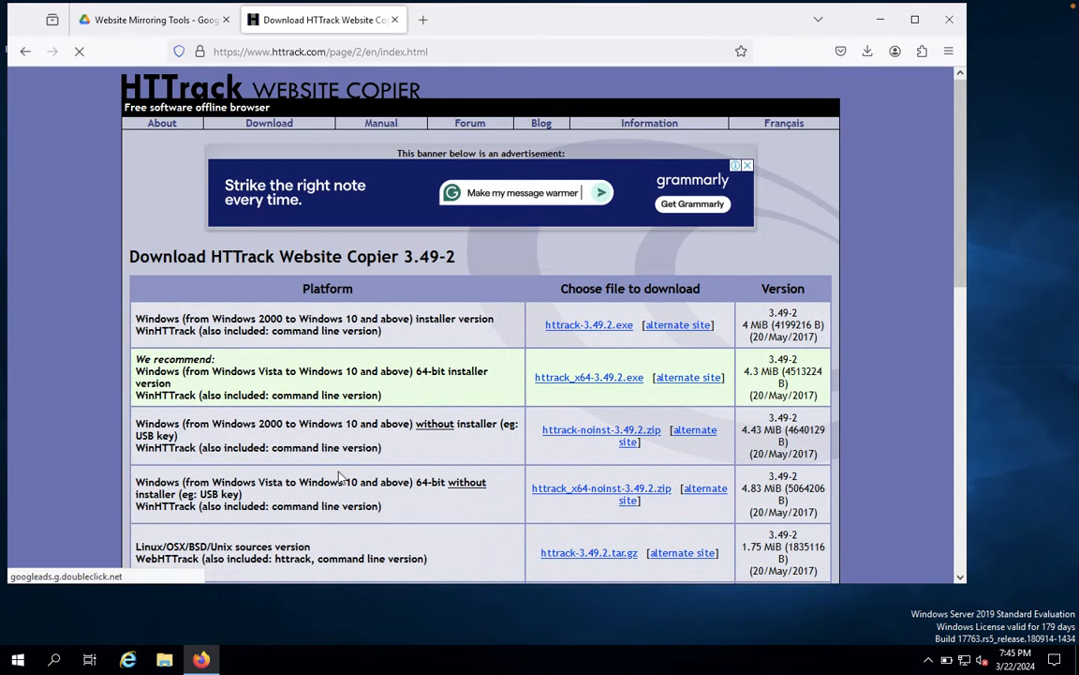
scroll(down, 3)
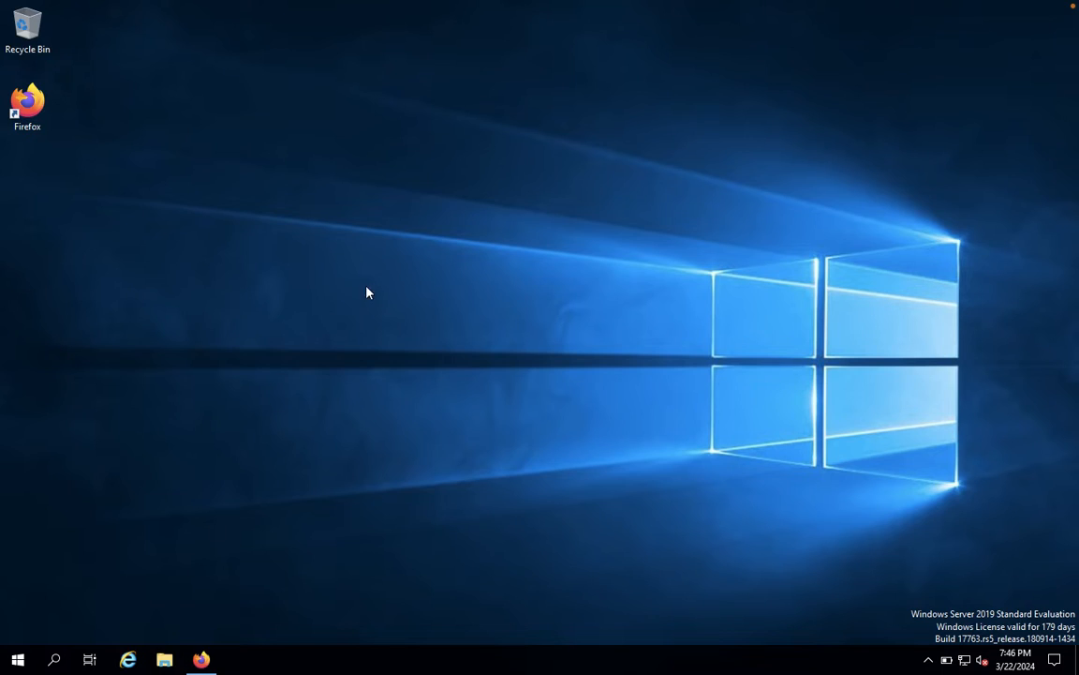
Extract the downloaded HTTrack zip in Downloads and open the HTTrack Web Site Copier folder with the httrack-3.49.2 installer.
click(165, 660)
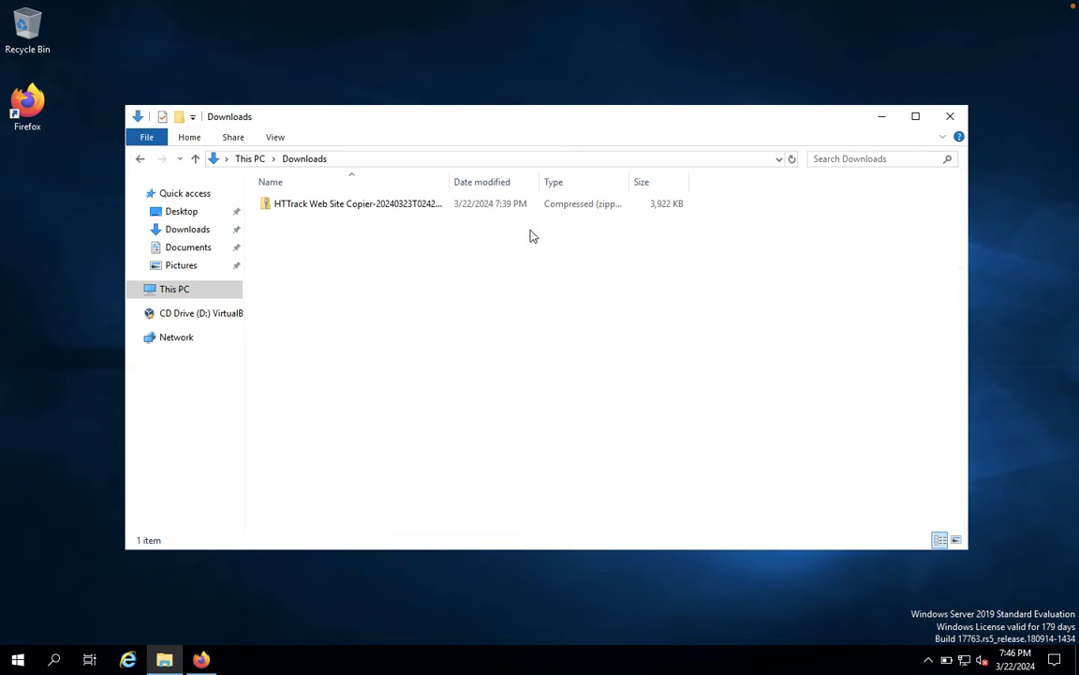
right_click(358, 202)
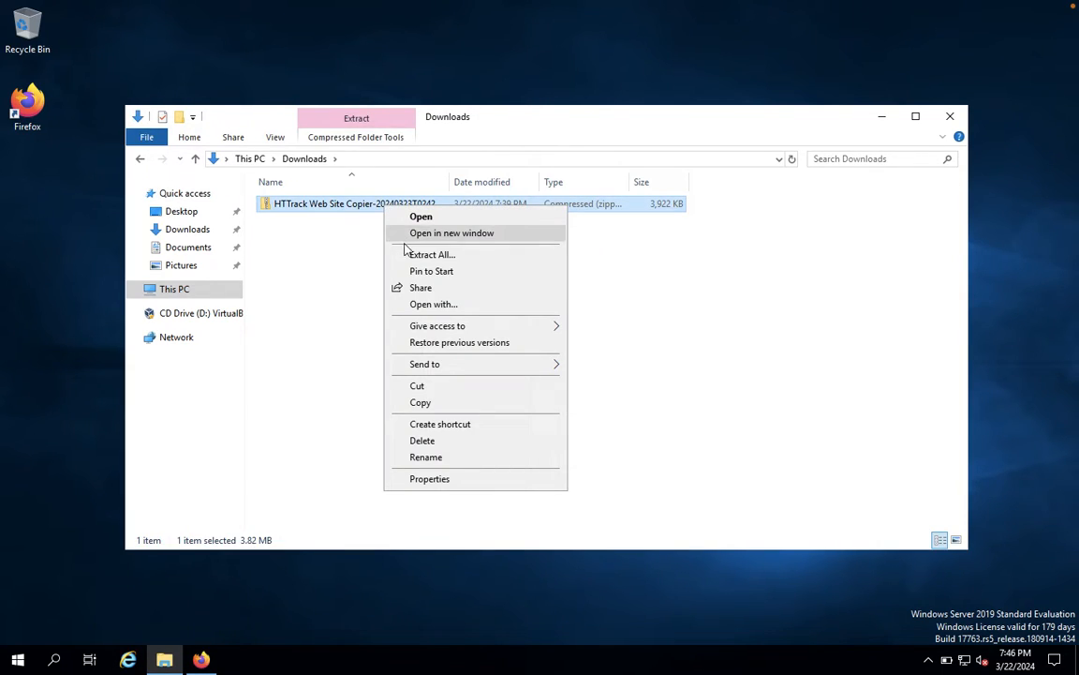
click(431, 255)
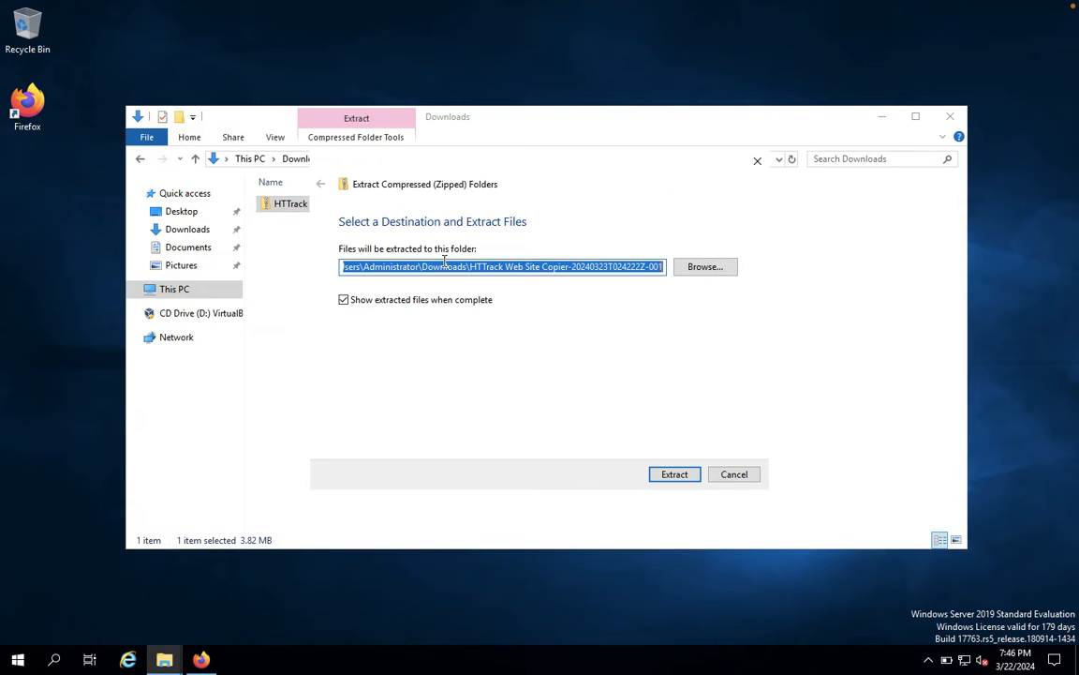
click(674, 472)
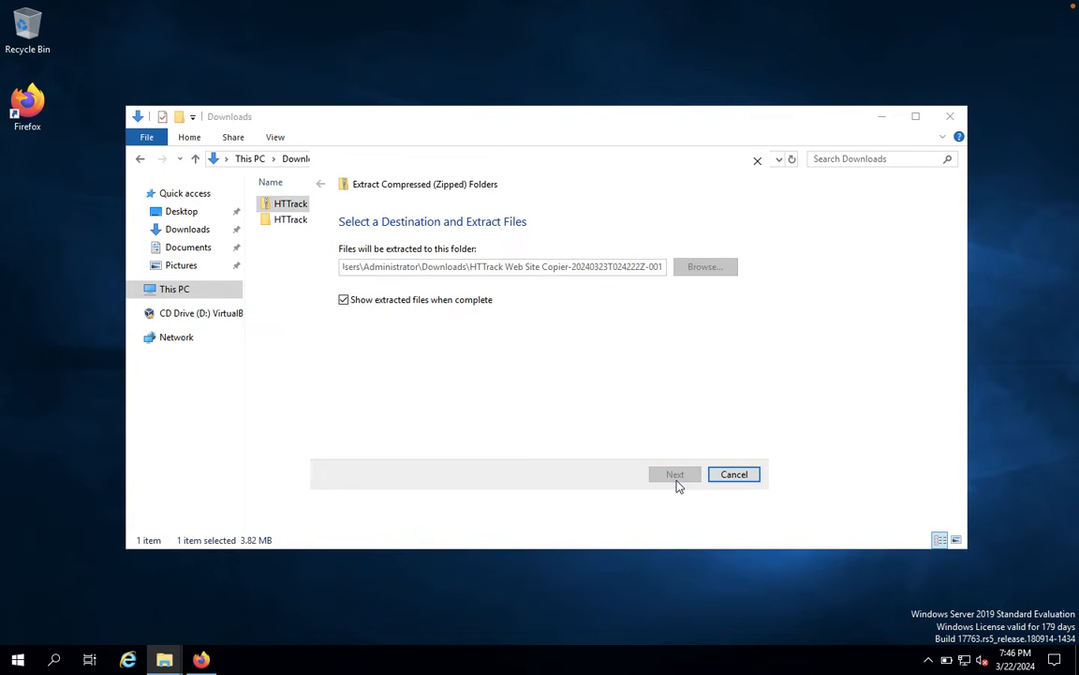
click(675, 473)
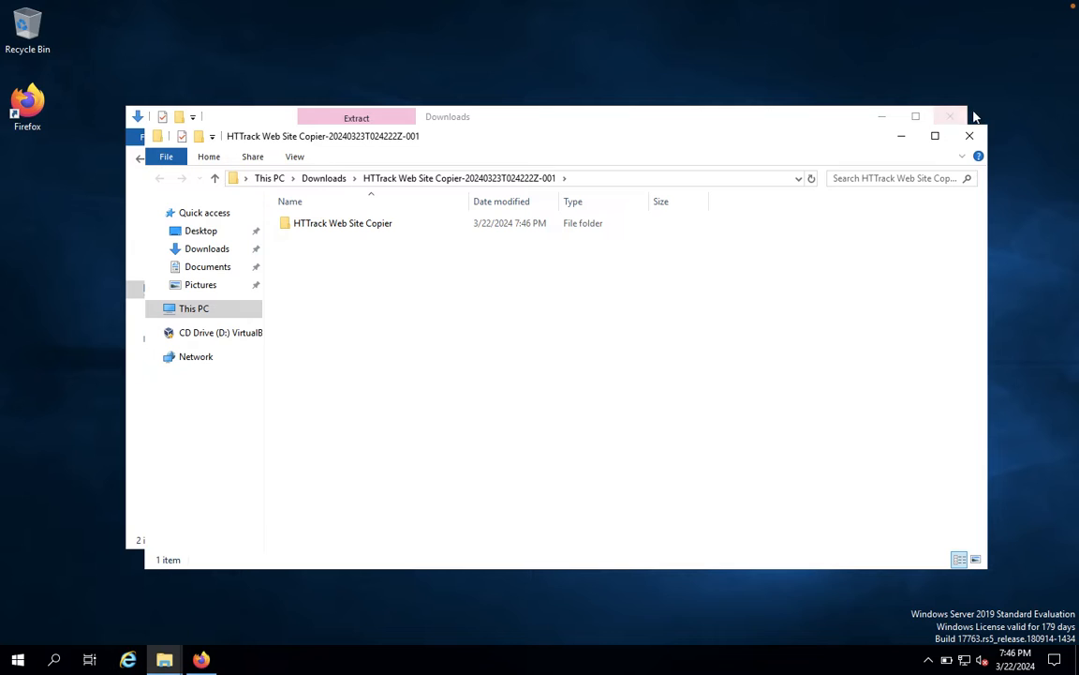
click(343, 223)
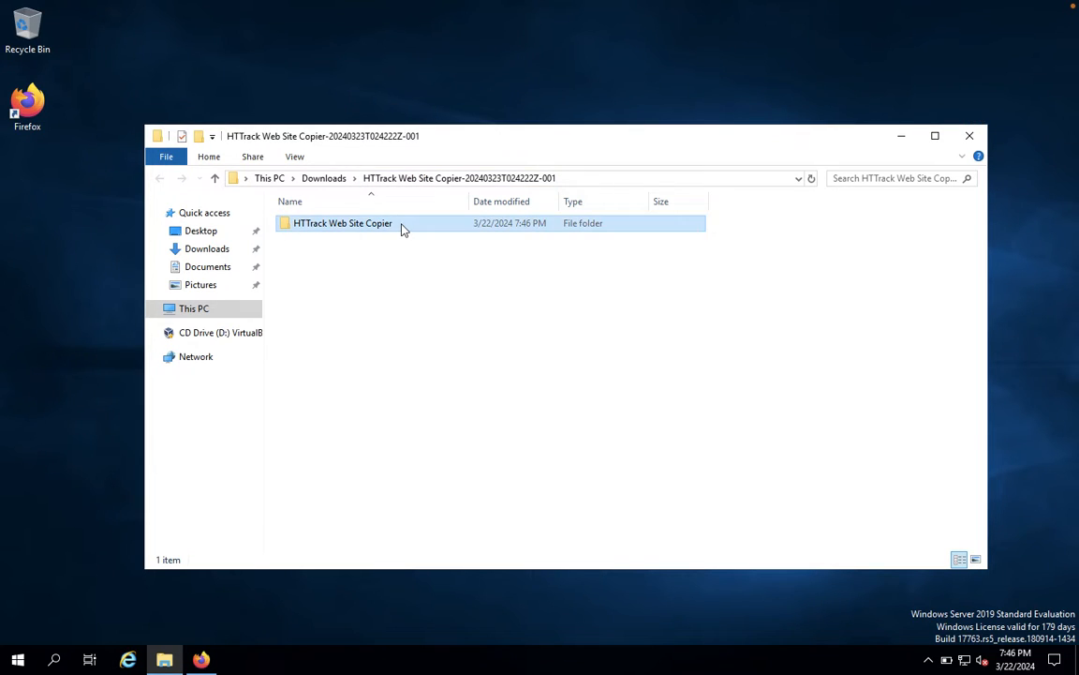
double_click(341, 223)
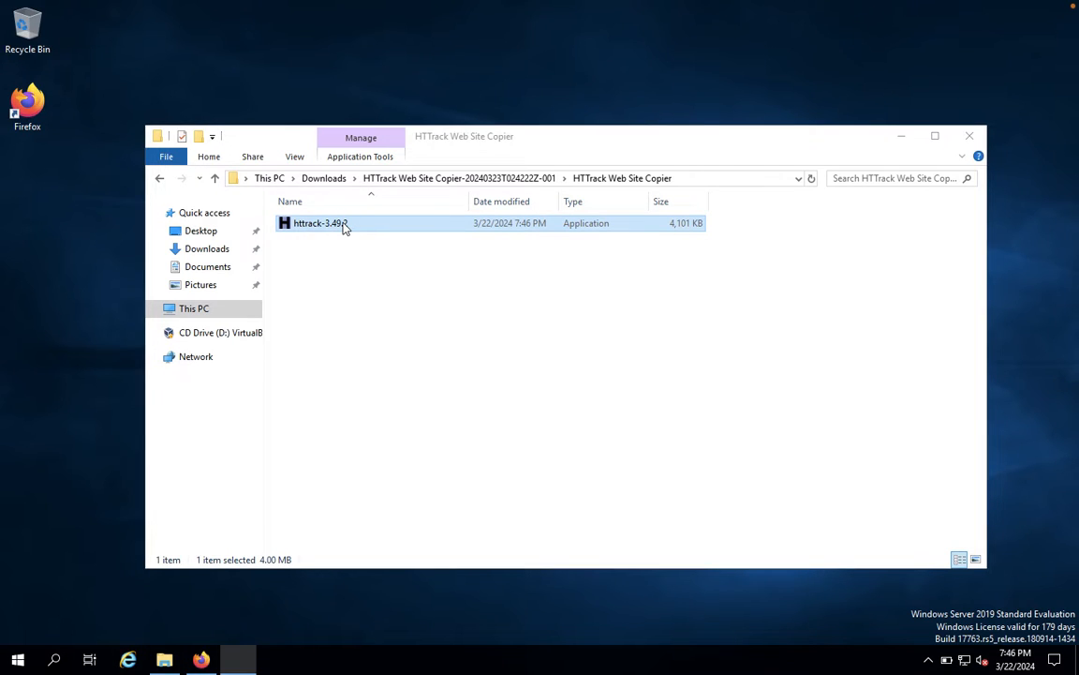
Install WinHTTrack from httrack-3.49.2, accepting the license and defaults including the desktop shortcut.
double_click(318, 223)
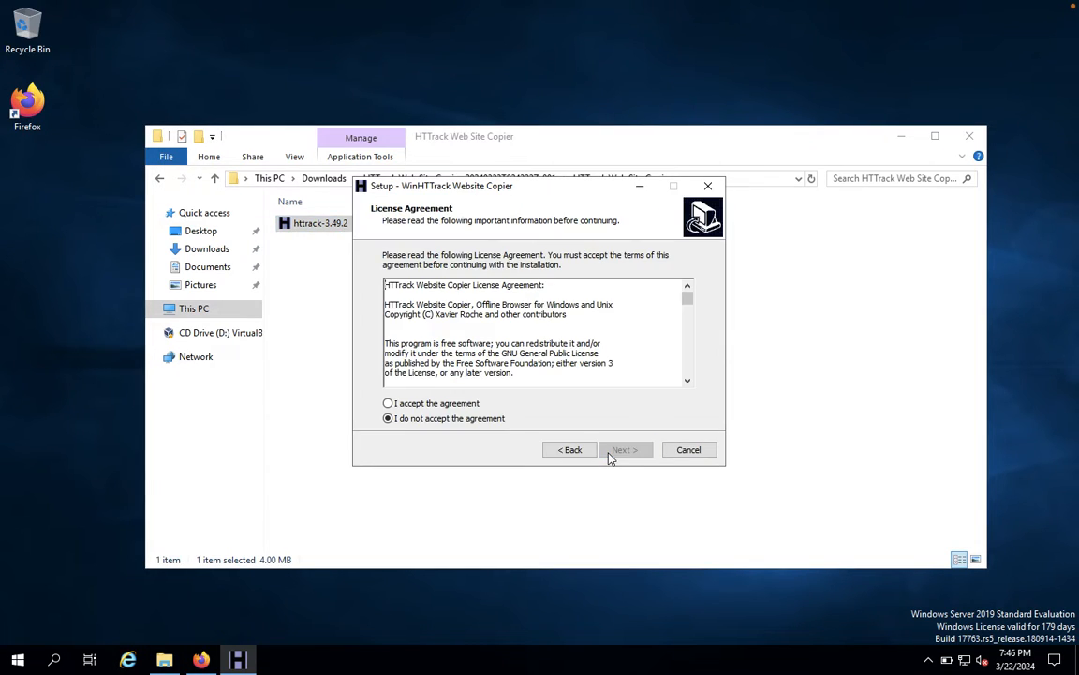
click(387, 403)
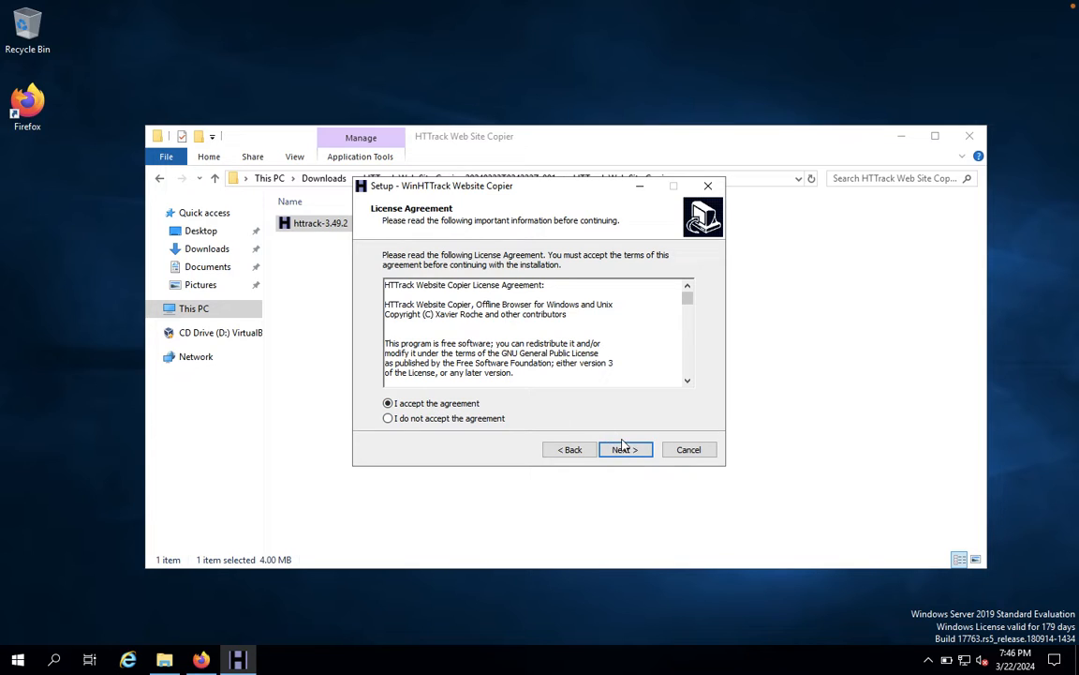
click(624, 449)
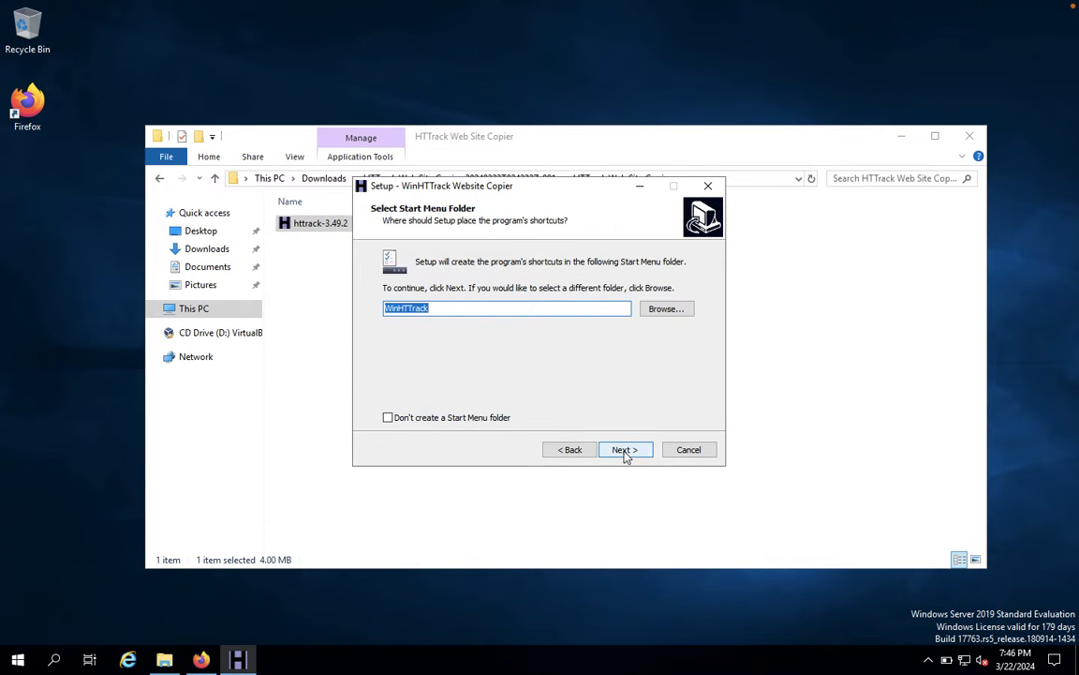
click(622, 450)
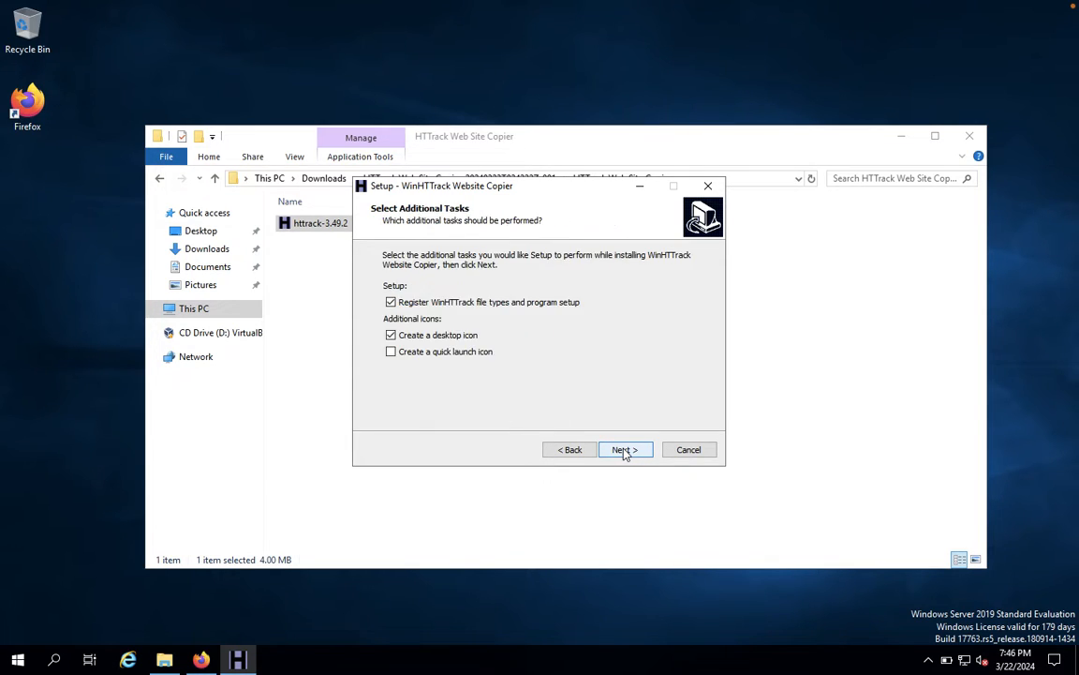
click(625, 450)
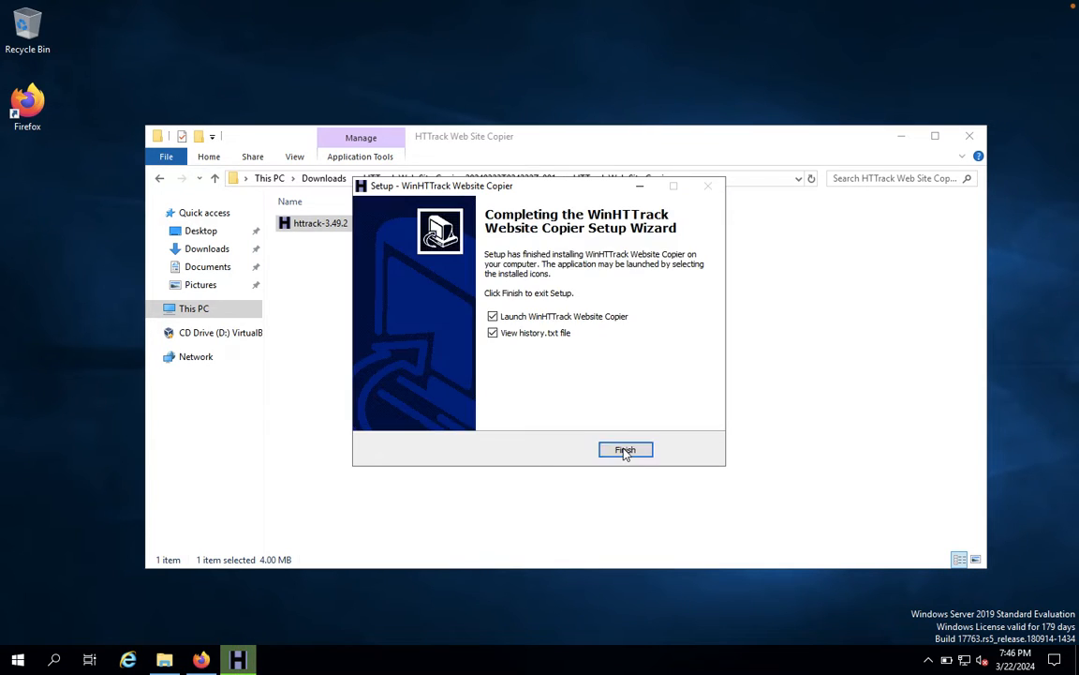
click(626, 450)
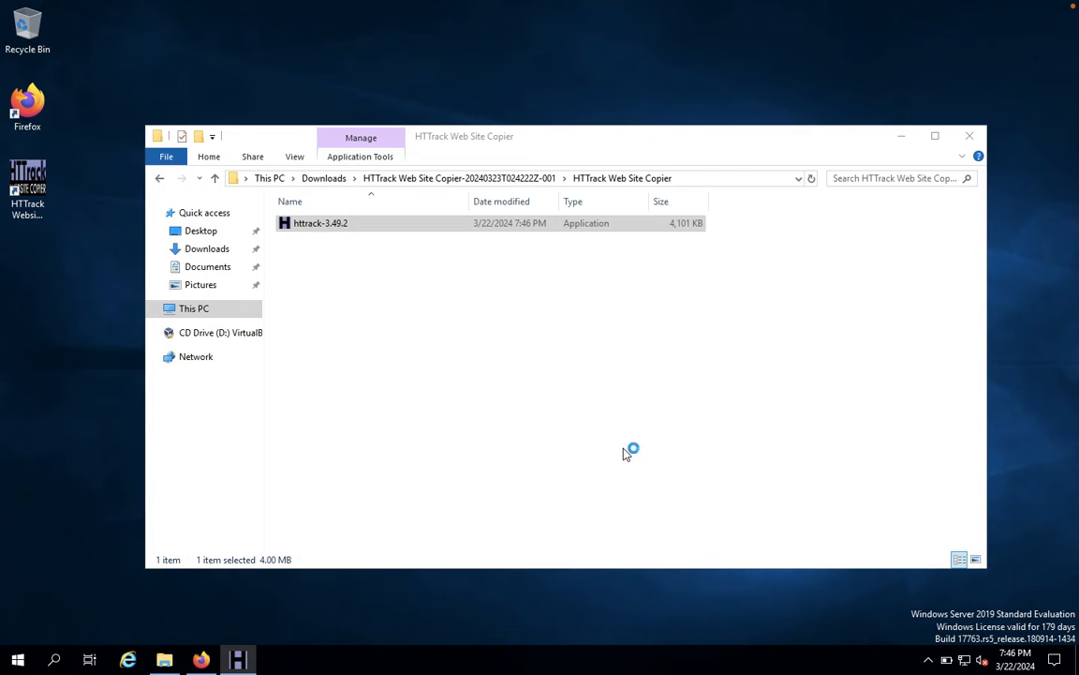
Launch WinHTTrack, confirm English as the language and reach the New Project welcome screen.
double_click(320, 223)
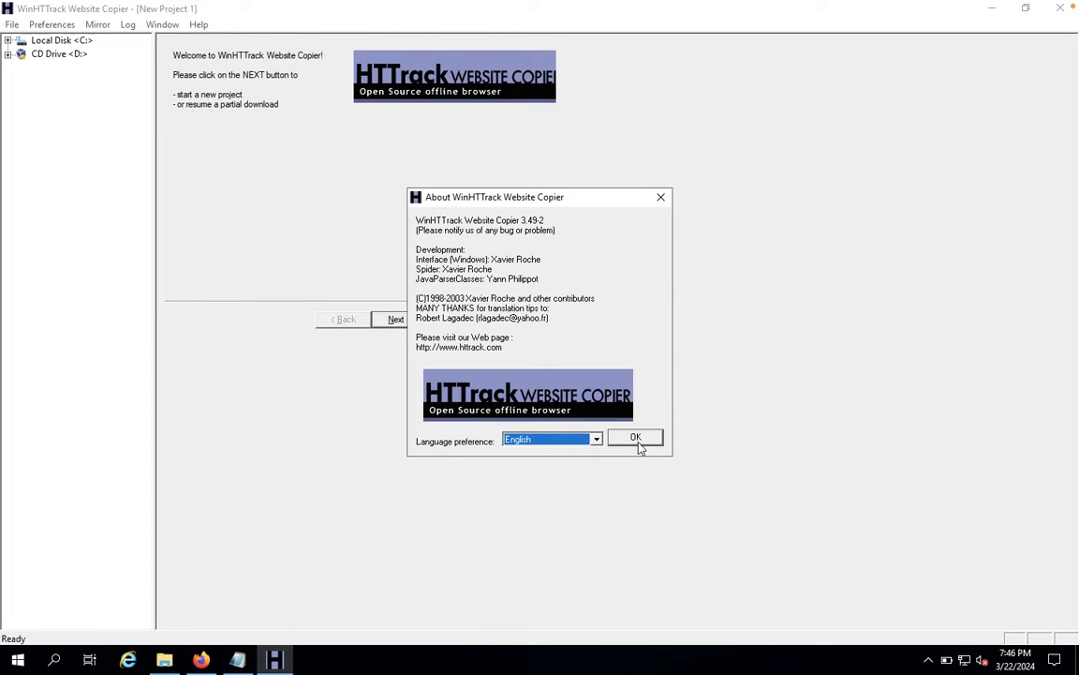
mouse_move(636, 439)
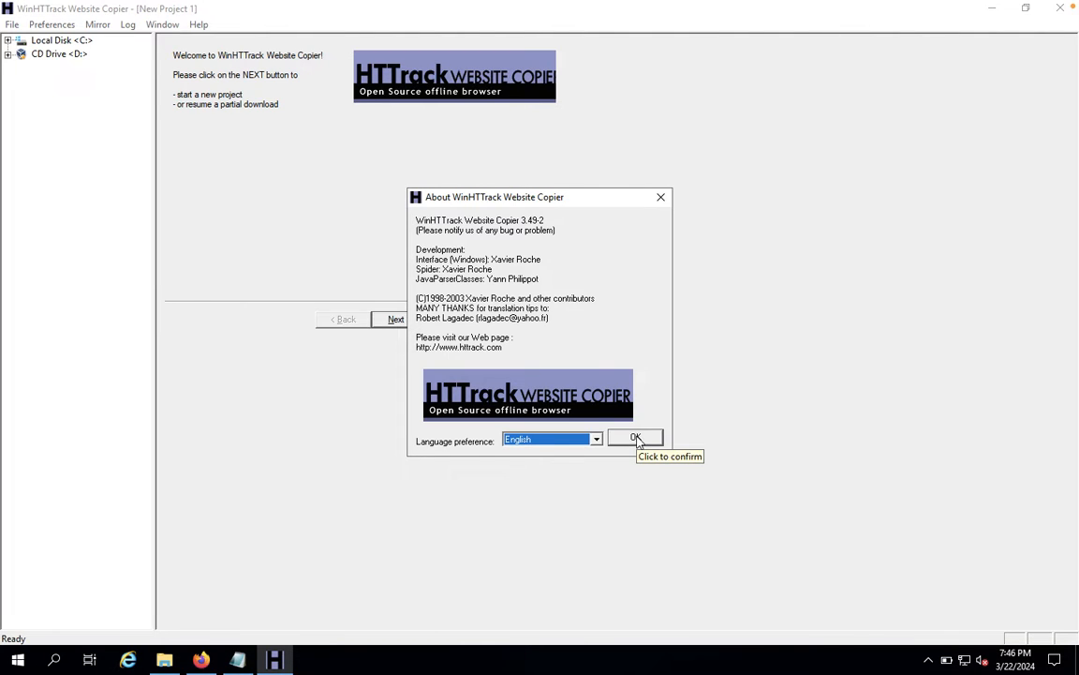
click(637, 438)
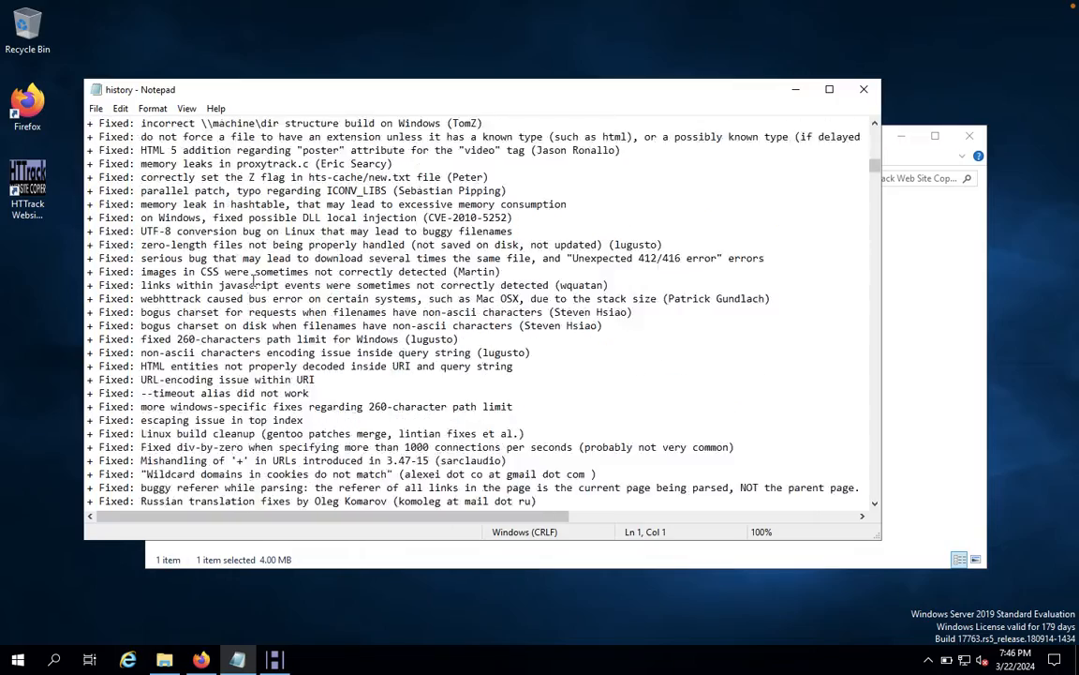
scroll(down, 3)
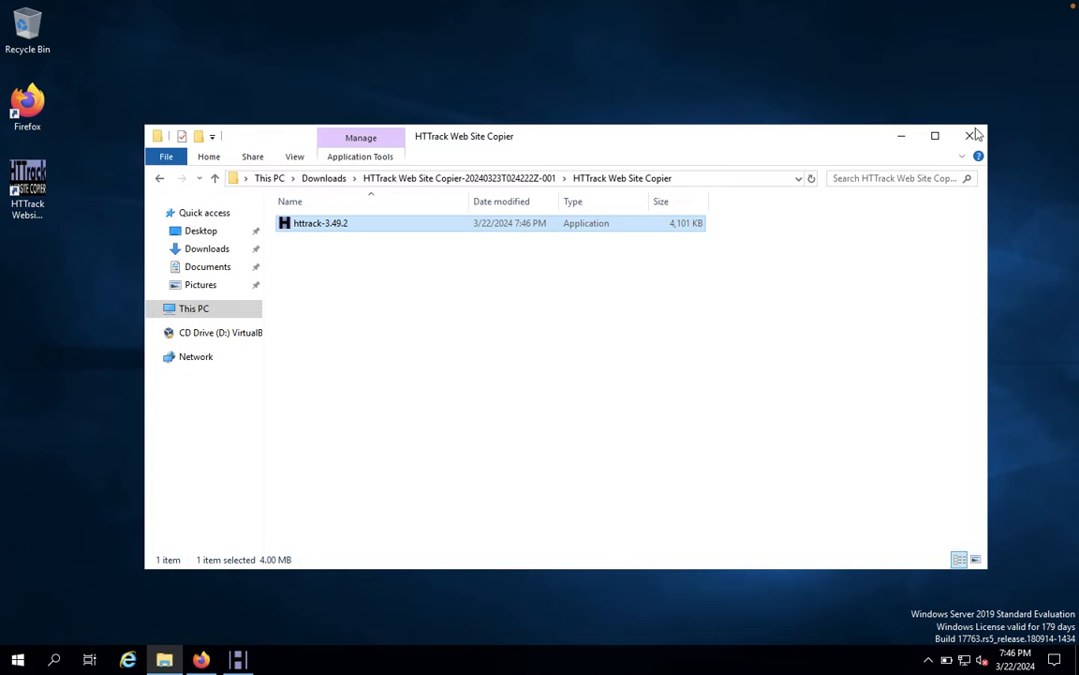
double_click(321, 223)
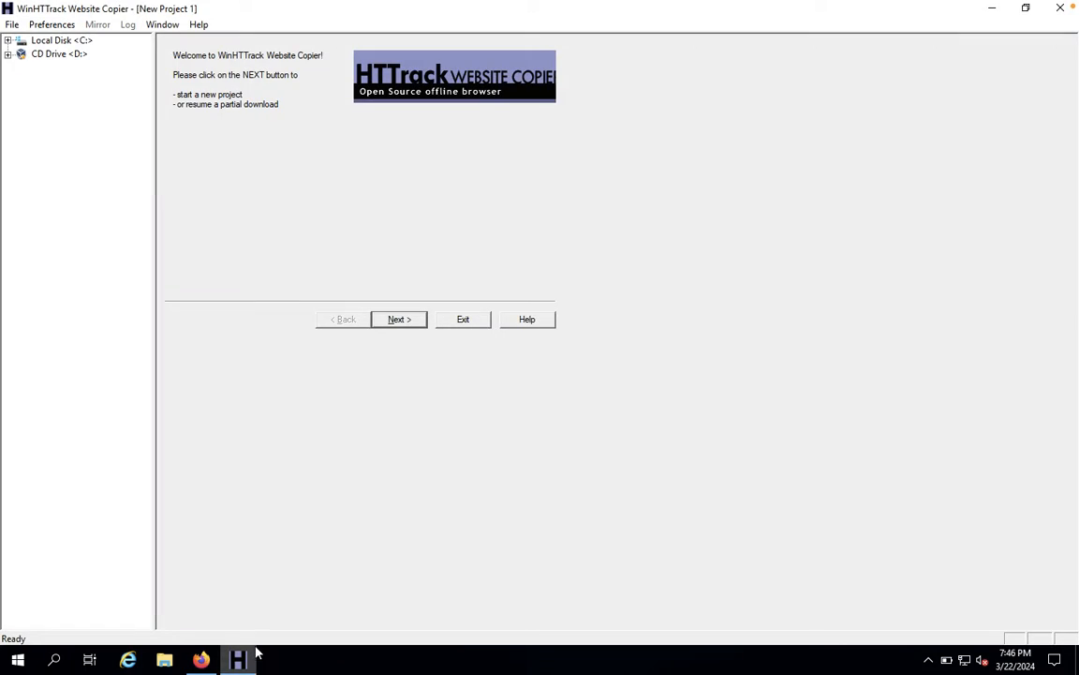
mouse_move(146, 258)
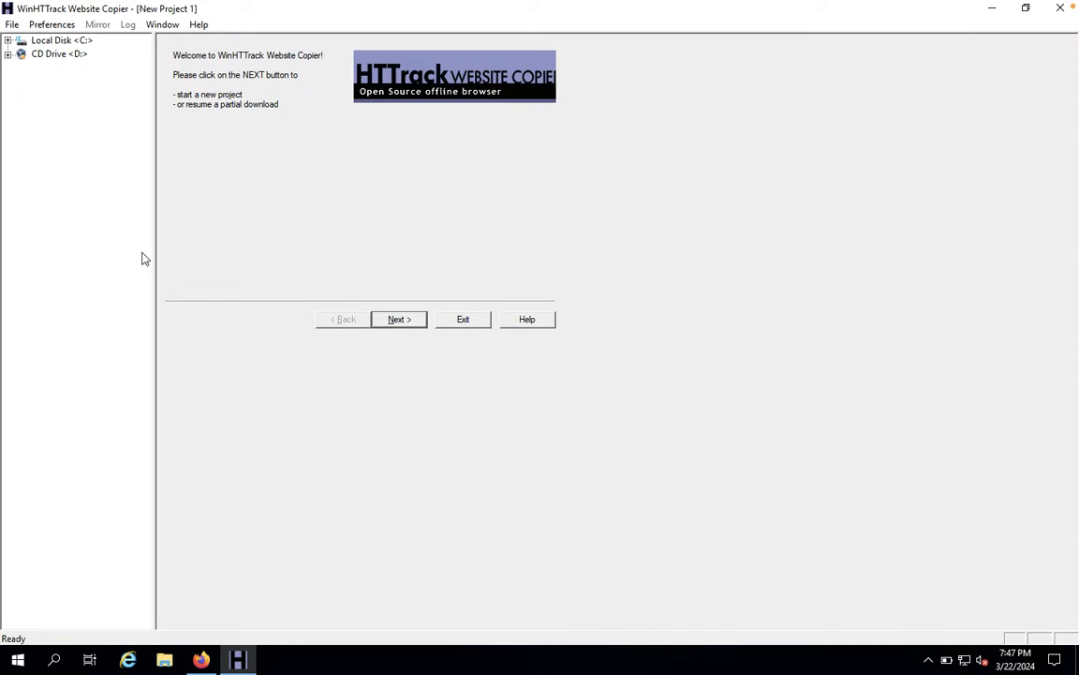
mouse_move(60, 53)
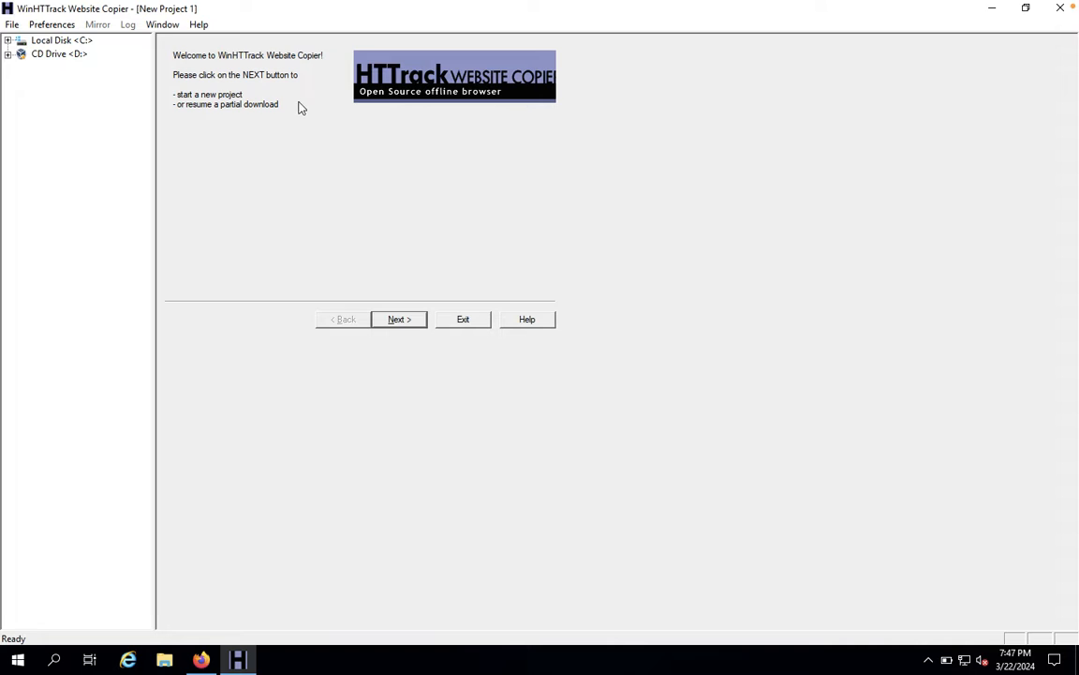
Create a new mirroring project named vulnweb under C:\My Web Sites.
click(398, 318)
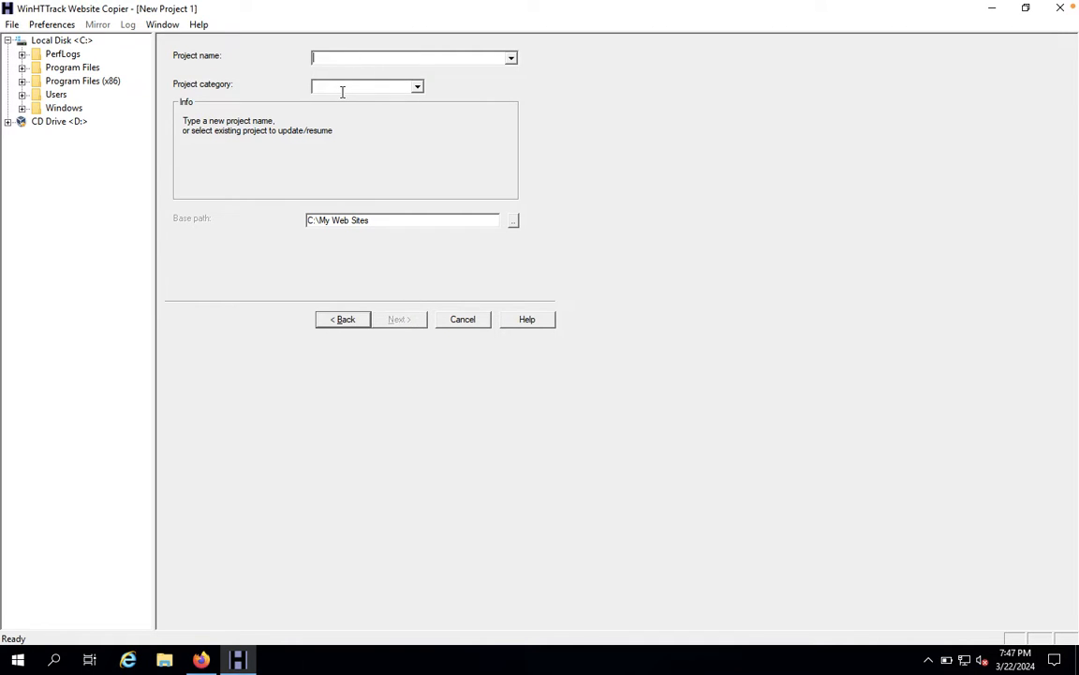
mouse_move(344, 75)
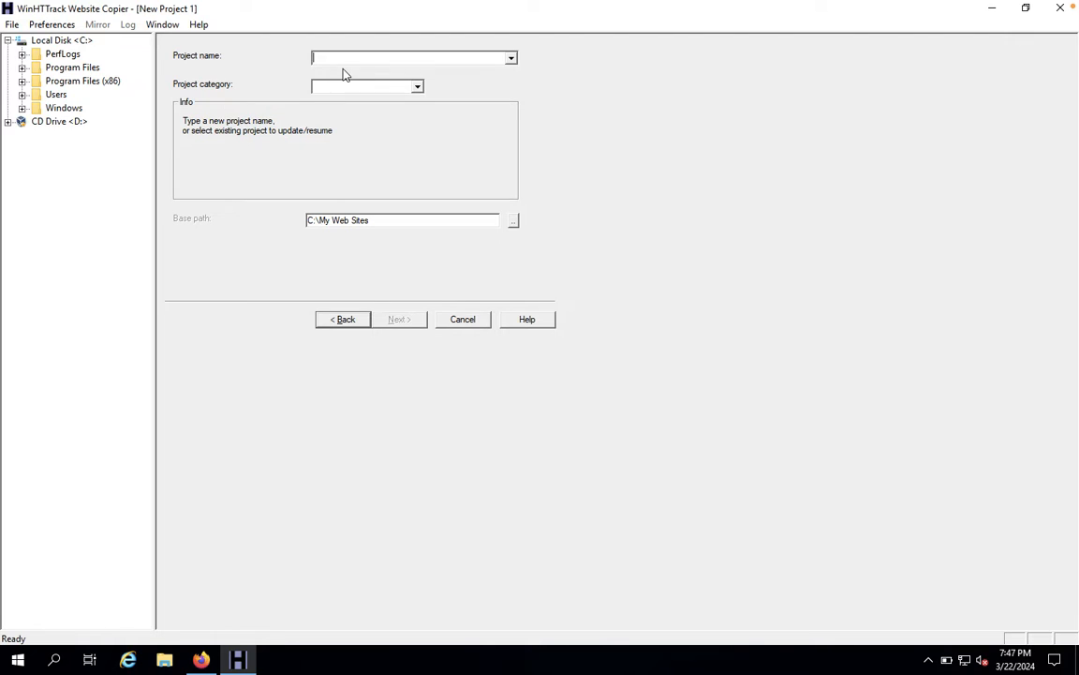
text(vul)
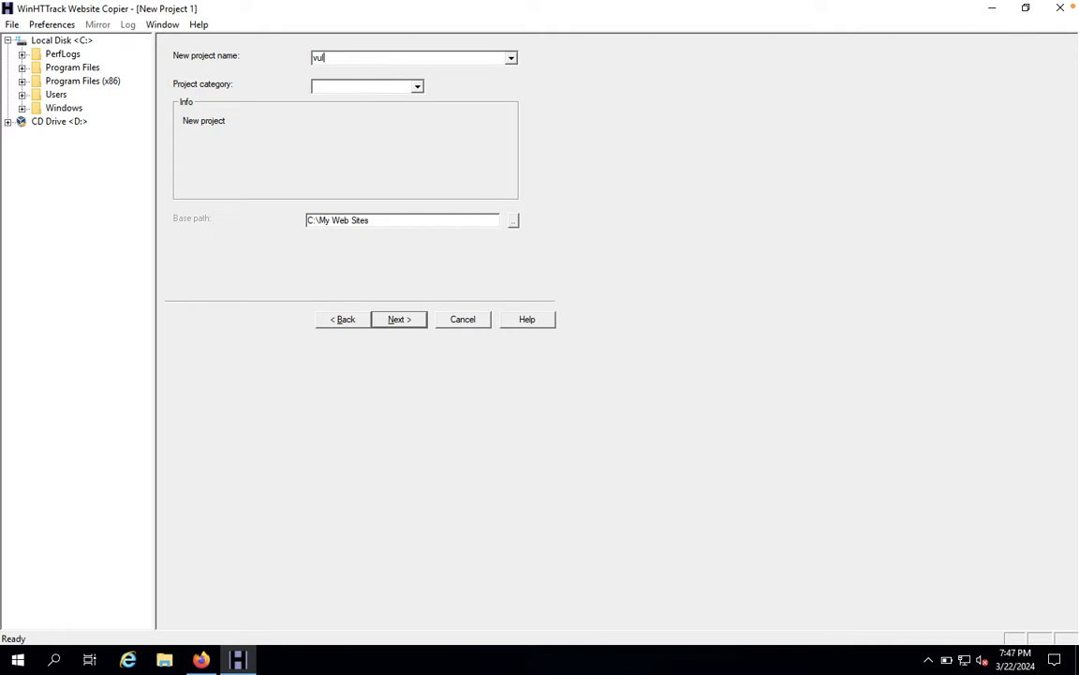
text(nweb)
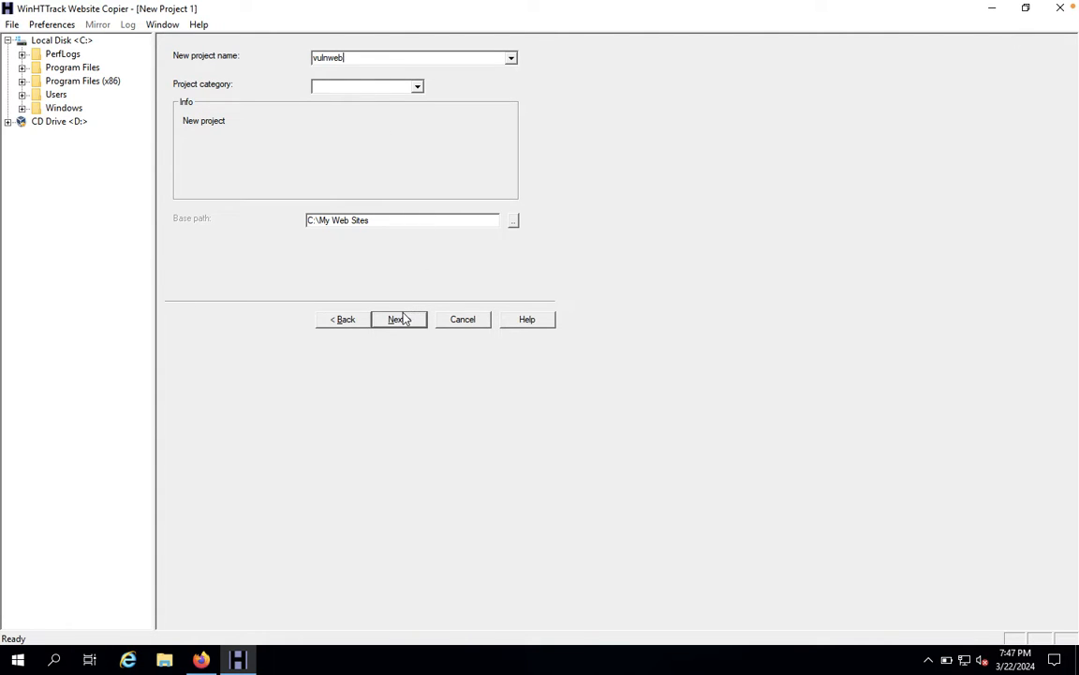
click(397, 318)
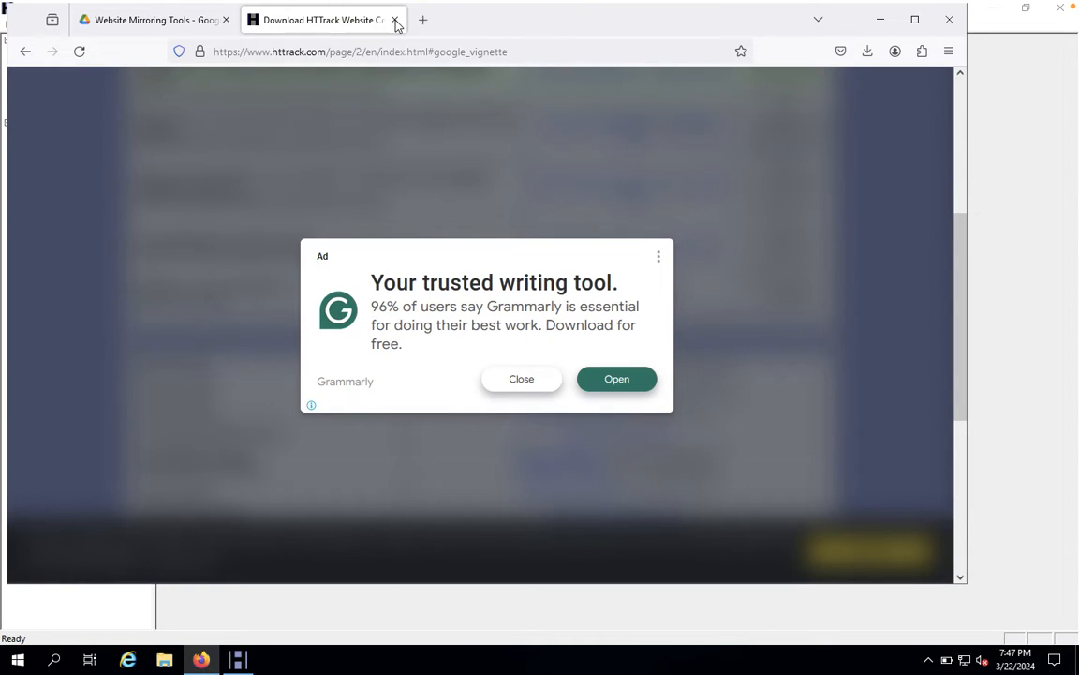
click(393, 19)
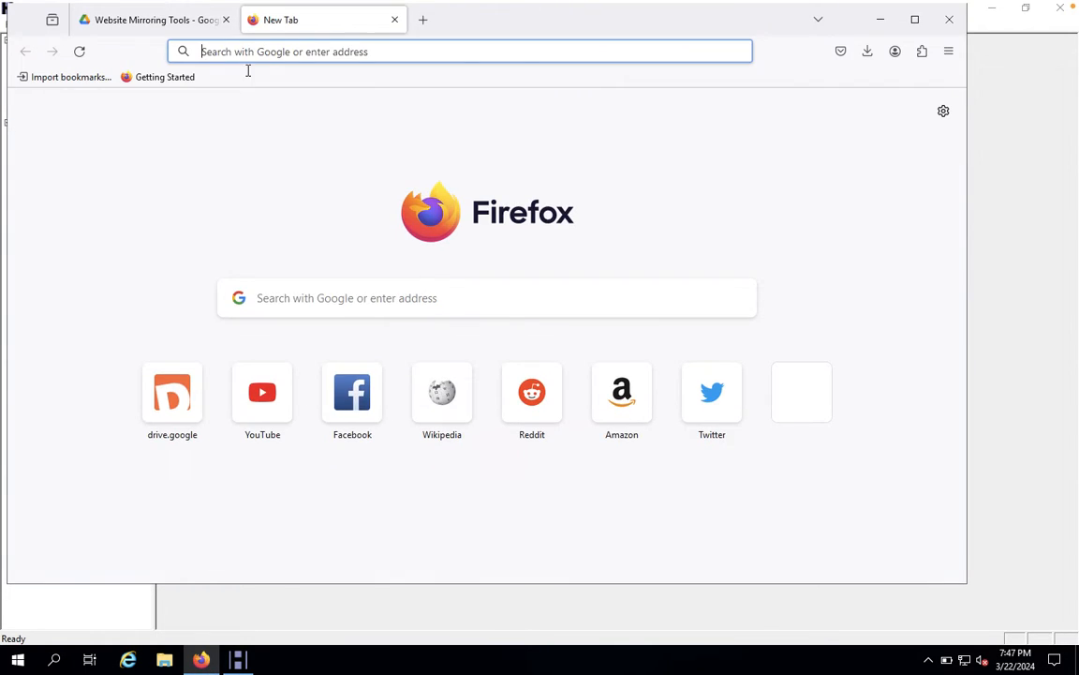
text(vulnweb)
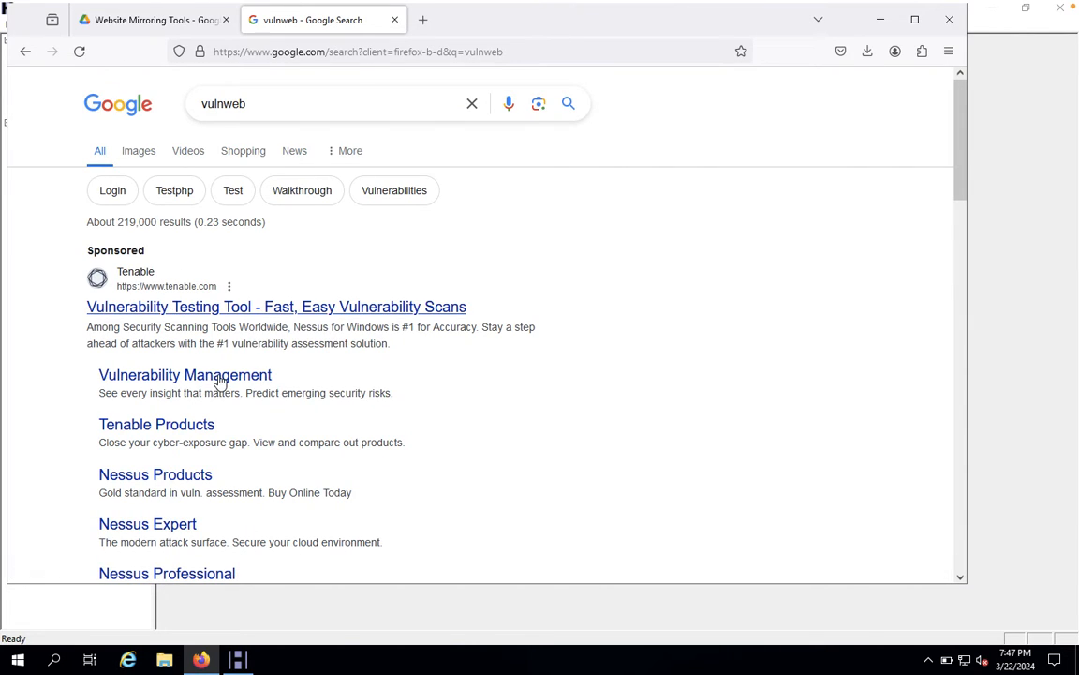
scroll(down, 3)
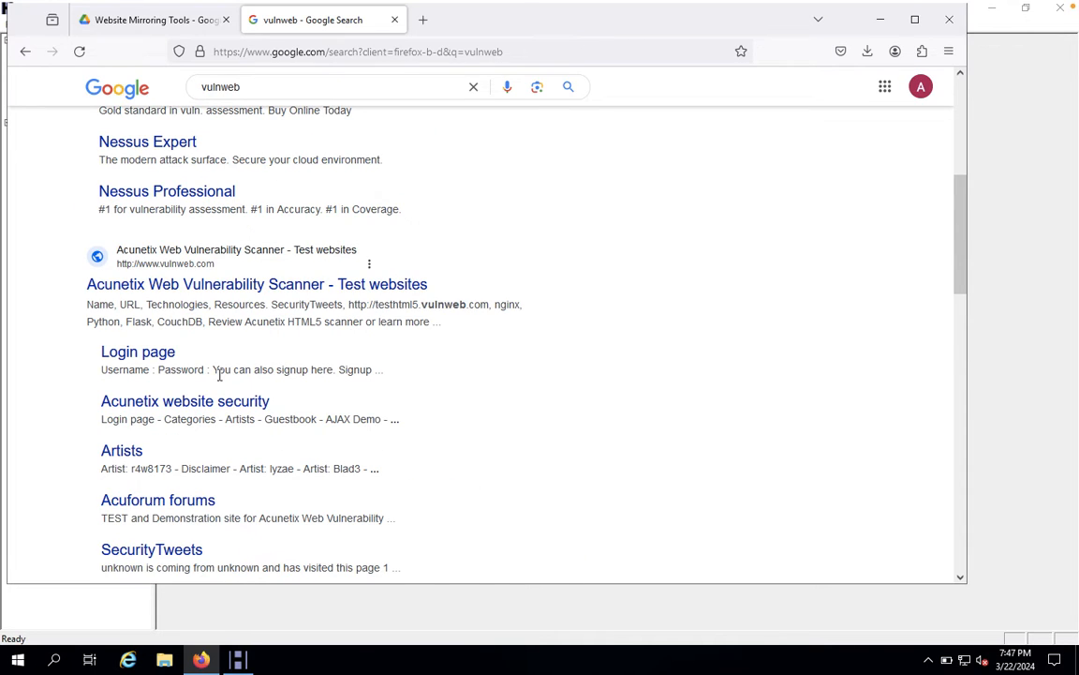
click(256, 284)
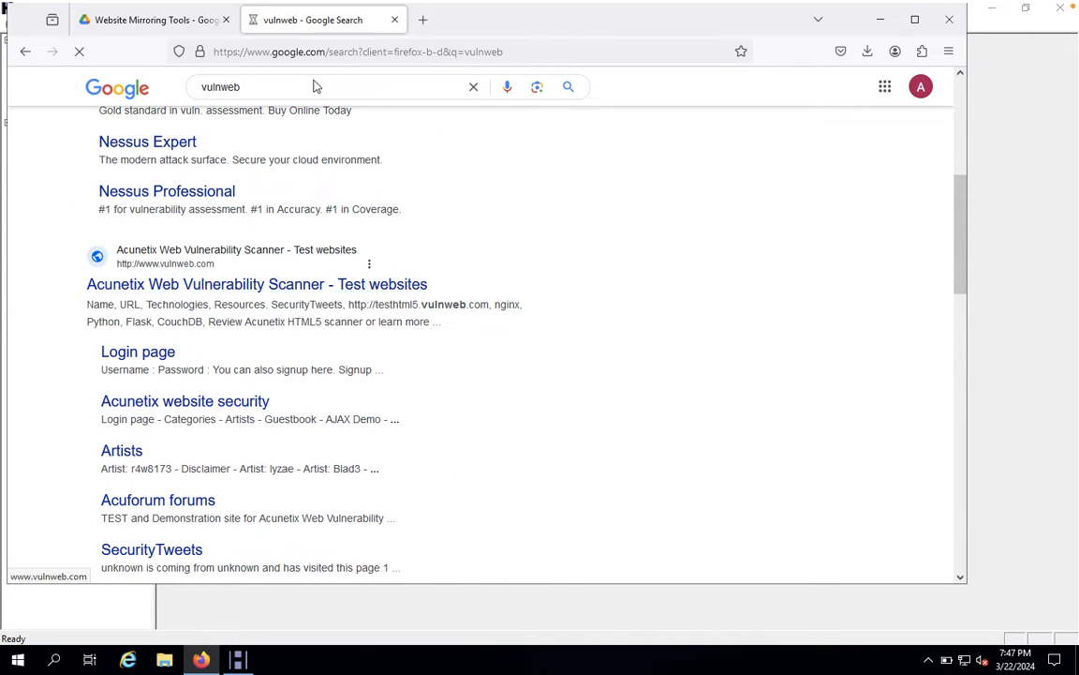
click(256, 285)
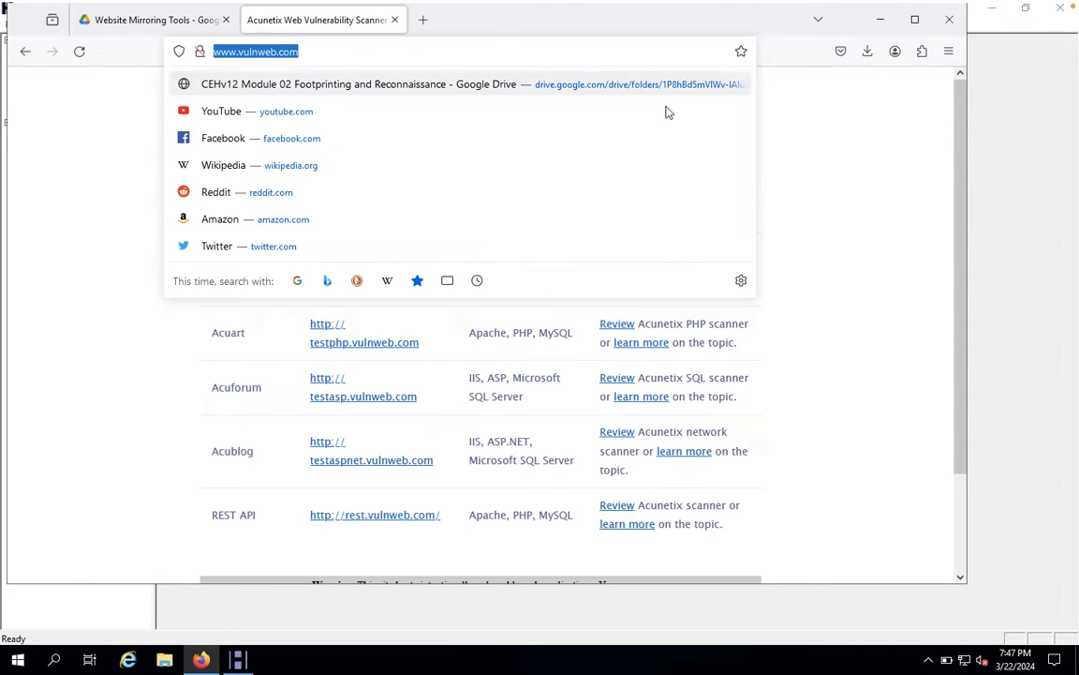
mouse_move(873, 308)
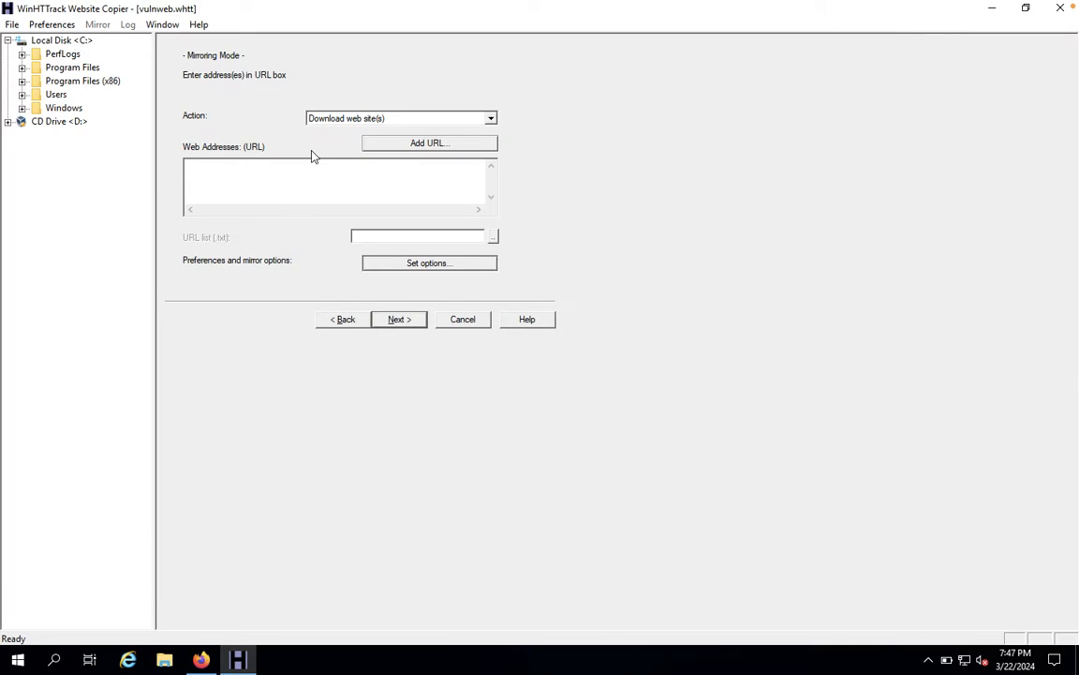
text(http://www.vulnweb.com/)
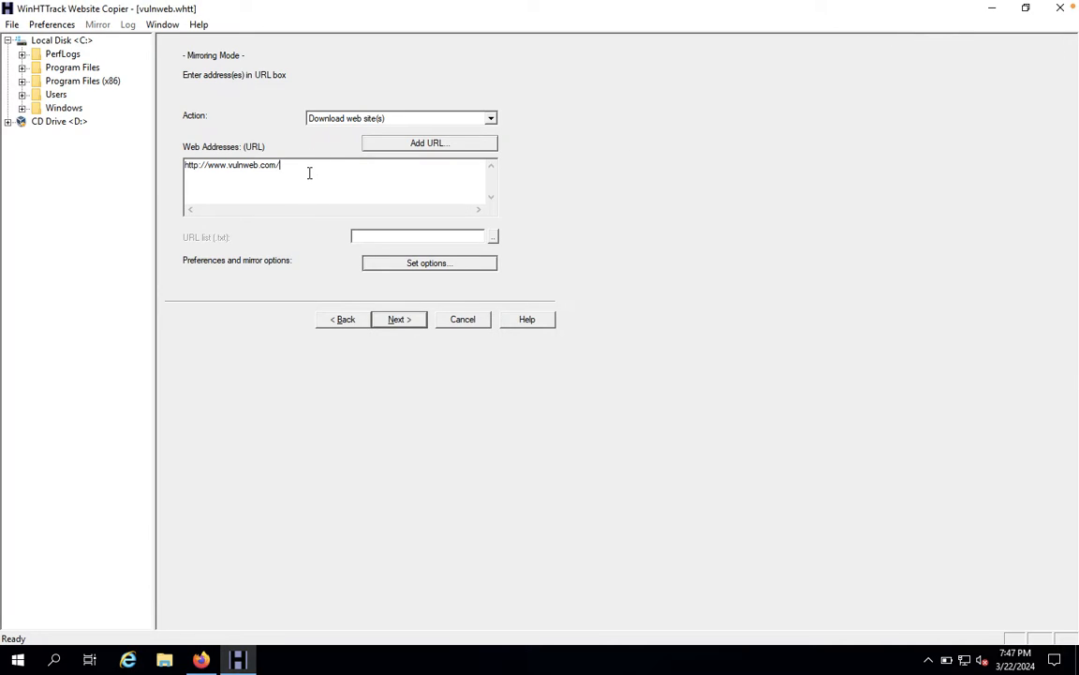
mouse_move(461, 266)
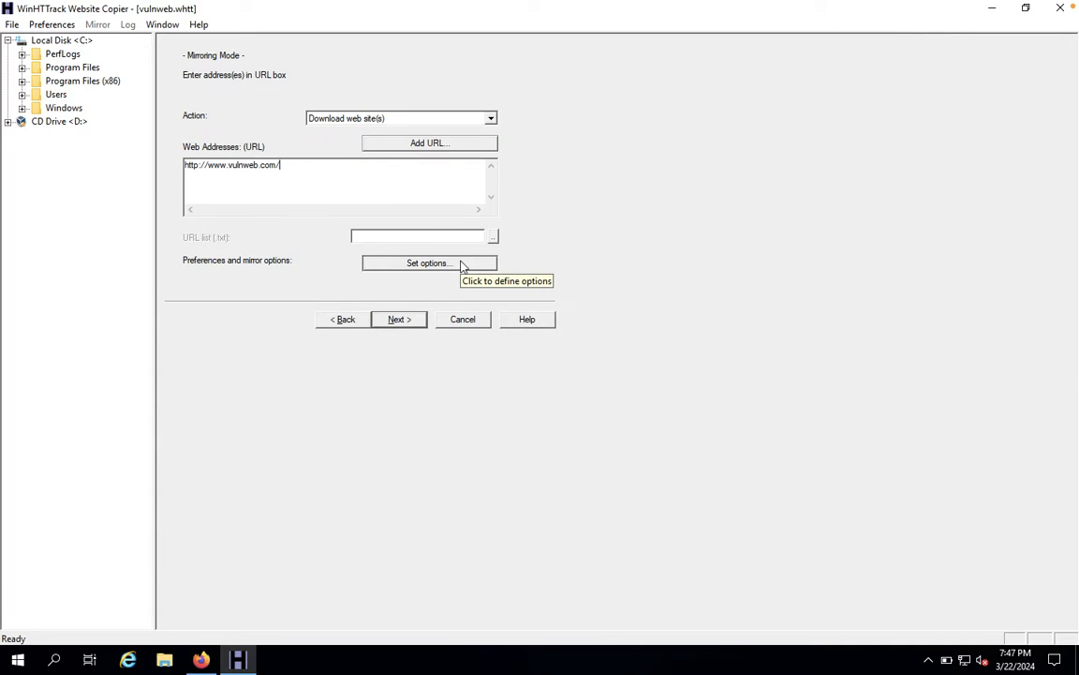
In Set options > Scan Rules, include zip/tar archives and movie/audio files in the mirror.
click(430, 263)
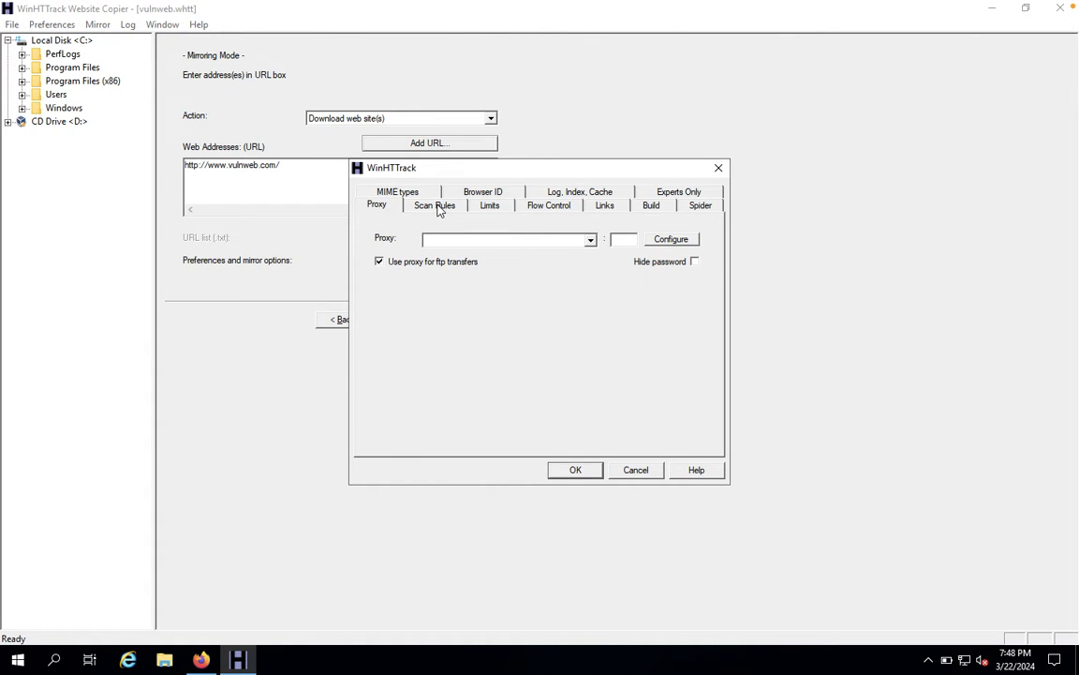
click(435, 205)
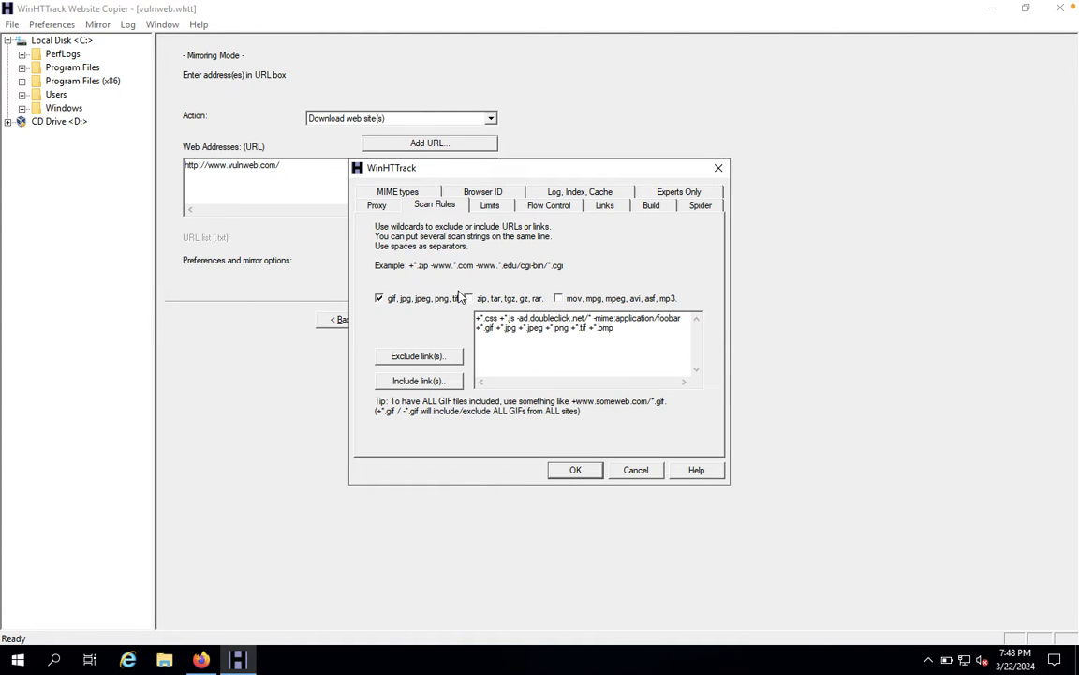
mouse_move(476, 300)
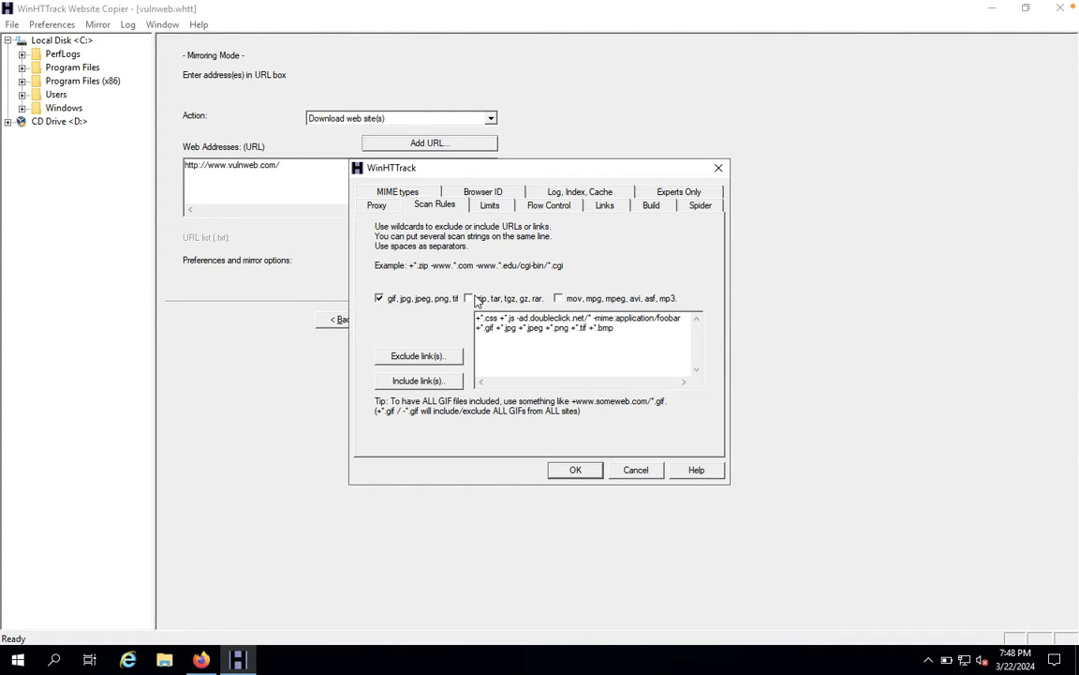
click(469, 298)
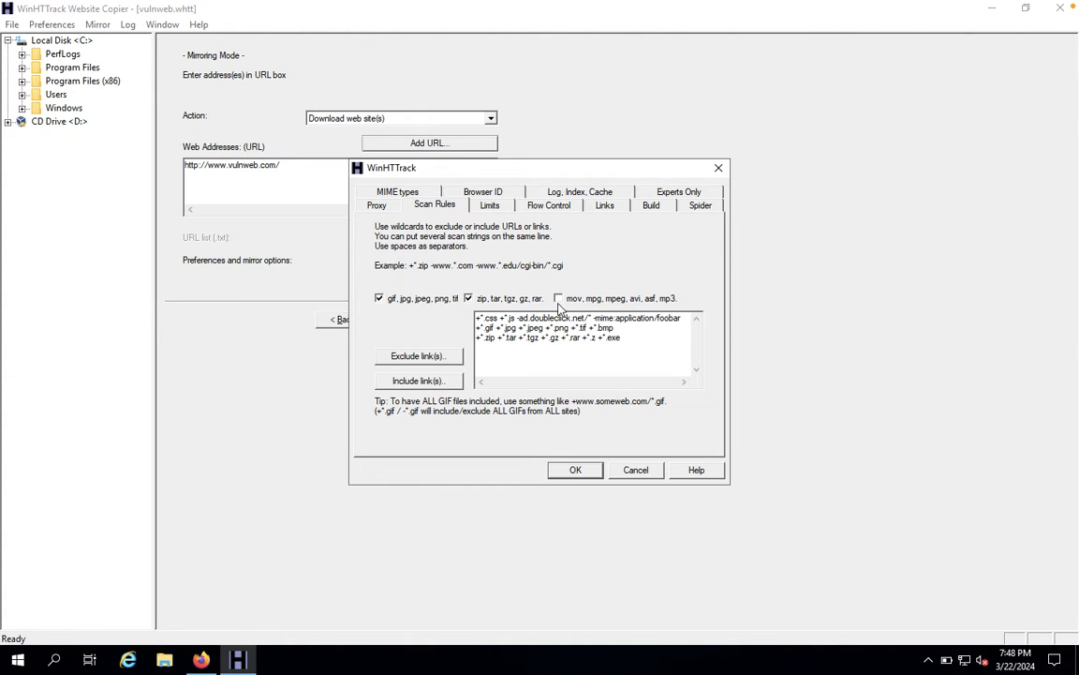
click(559, 298)
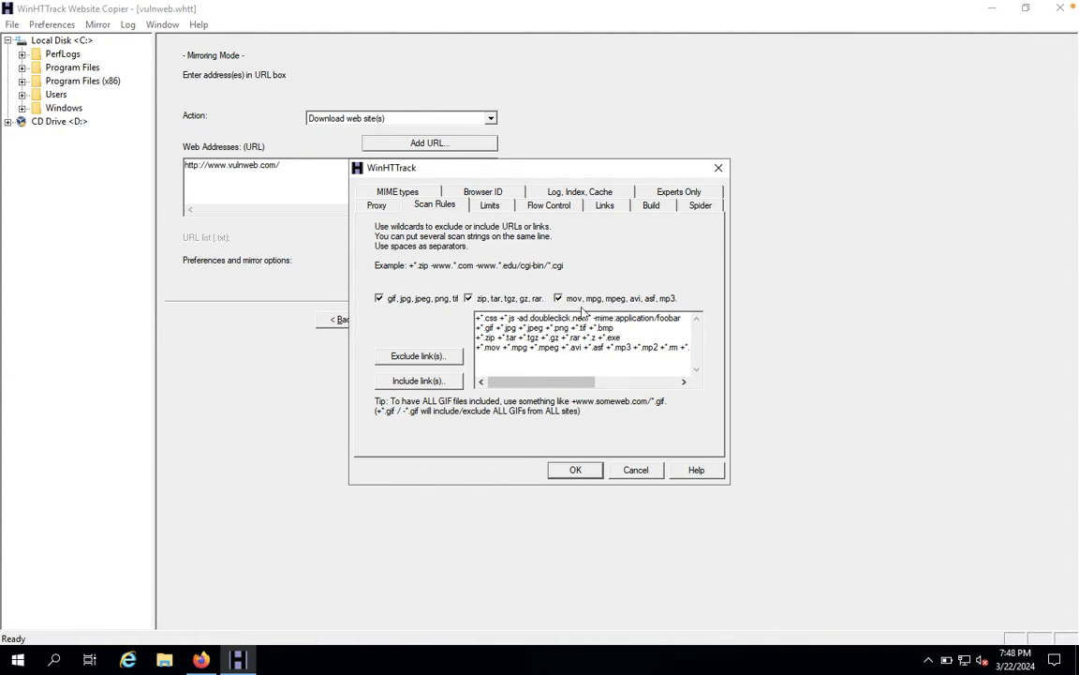
mouse_move(472, 208)
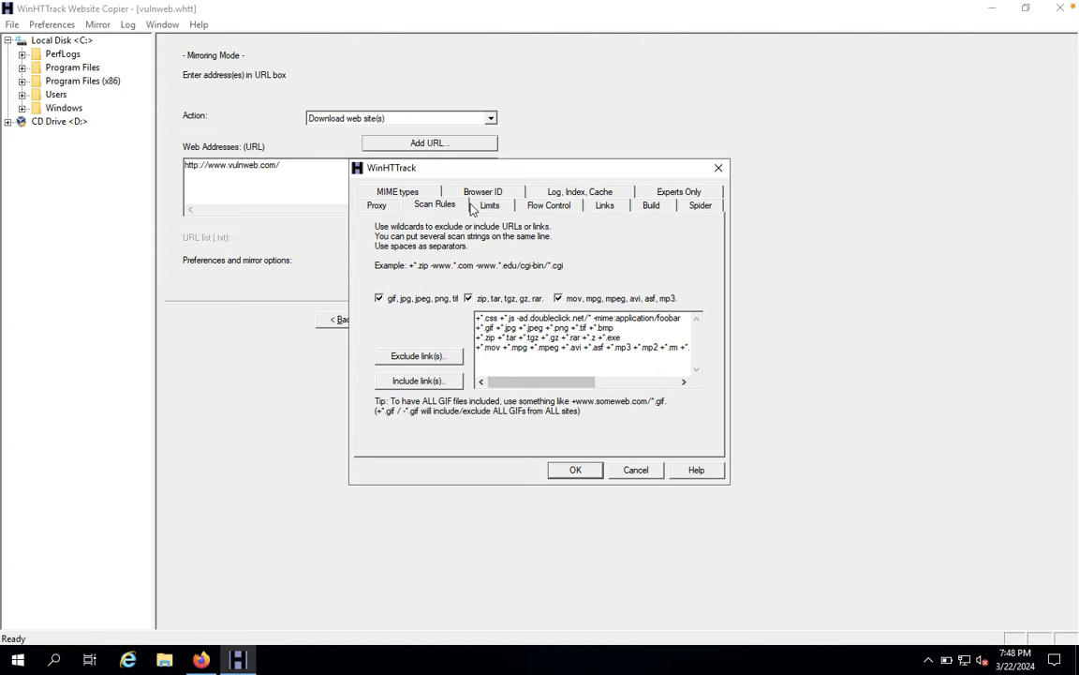
Review the browser identity, log/index/cache and build settings, then confirm the mirror options.
click(483, 191)
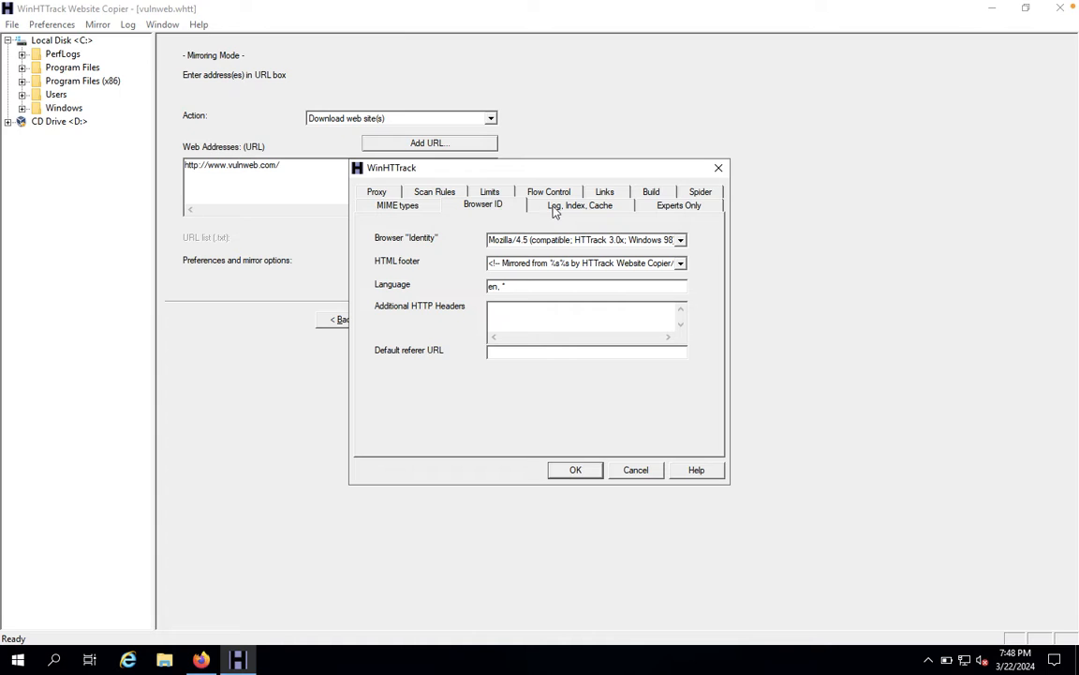
click(579, 204)
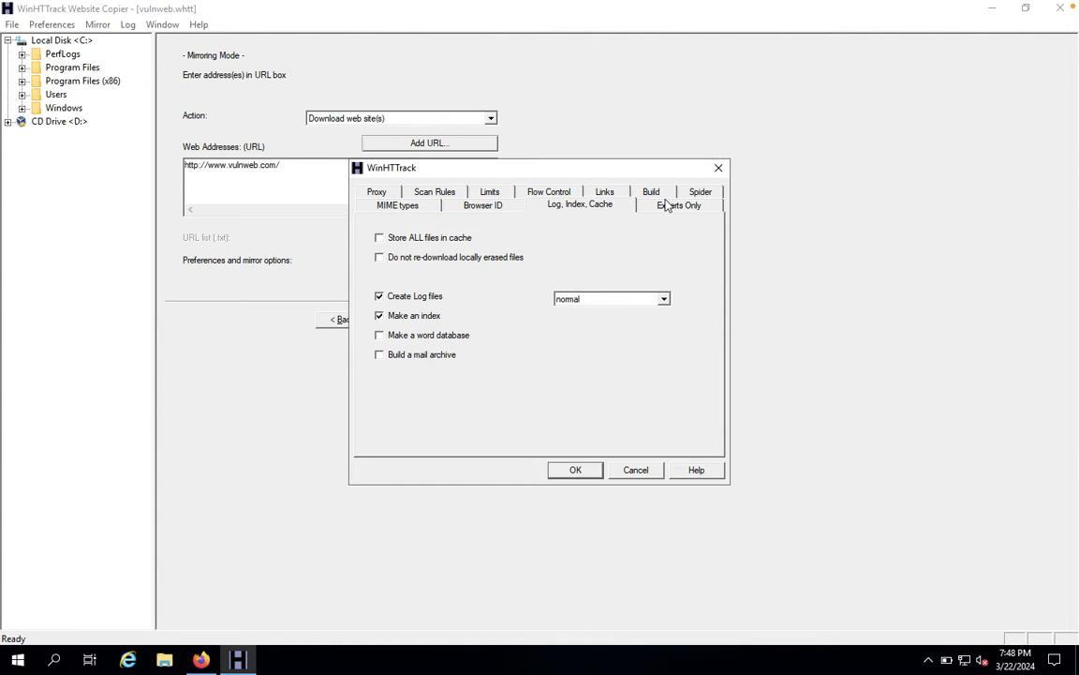
click(652, 205)
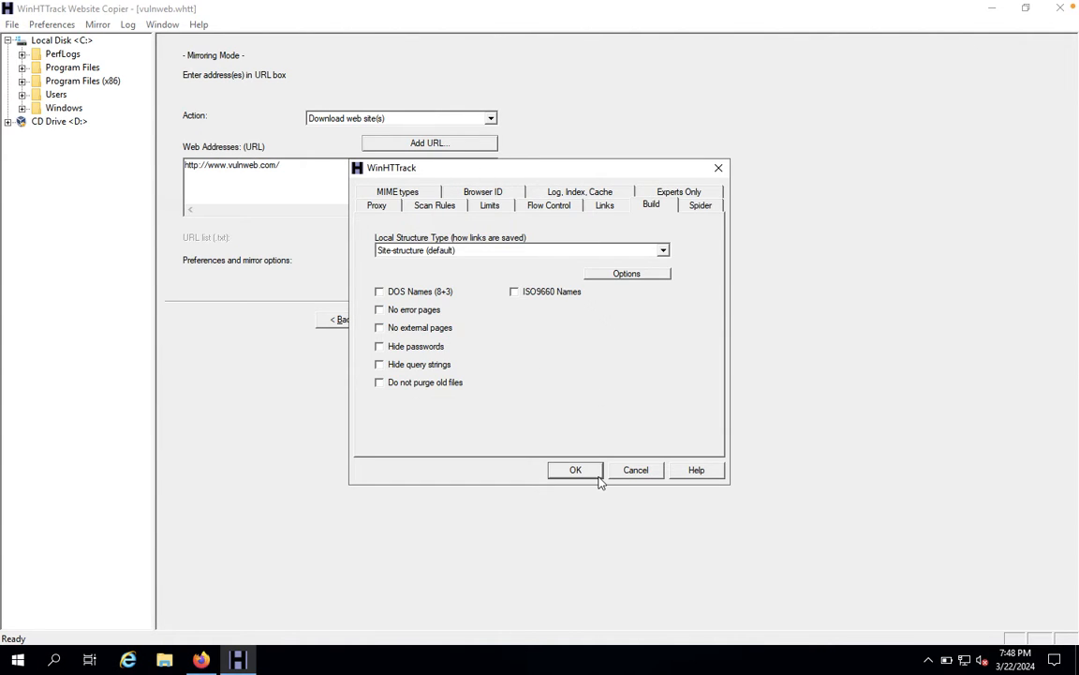
click(575, 468)
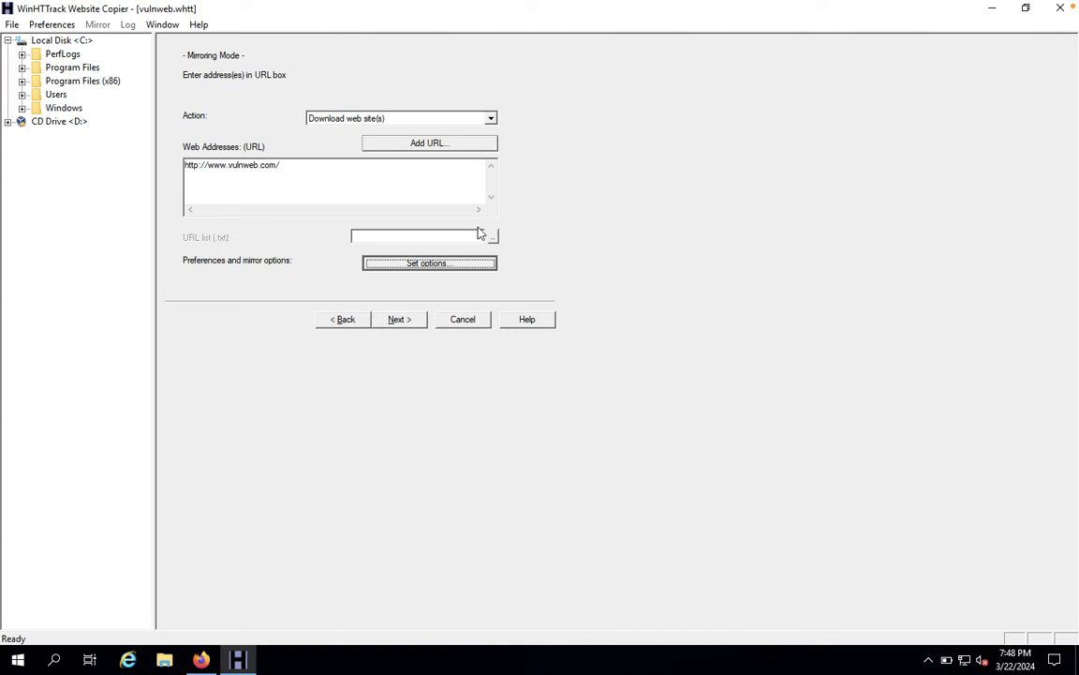
Start the vulnweb.com mirroring with no remote access connection.
click(397, 318)
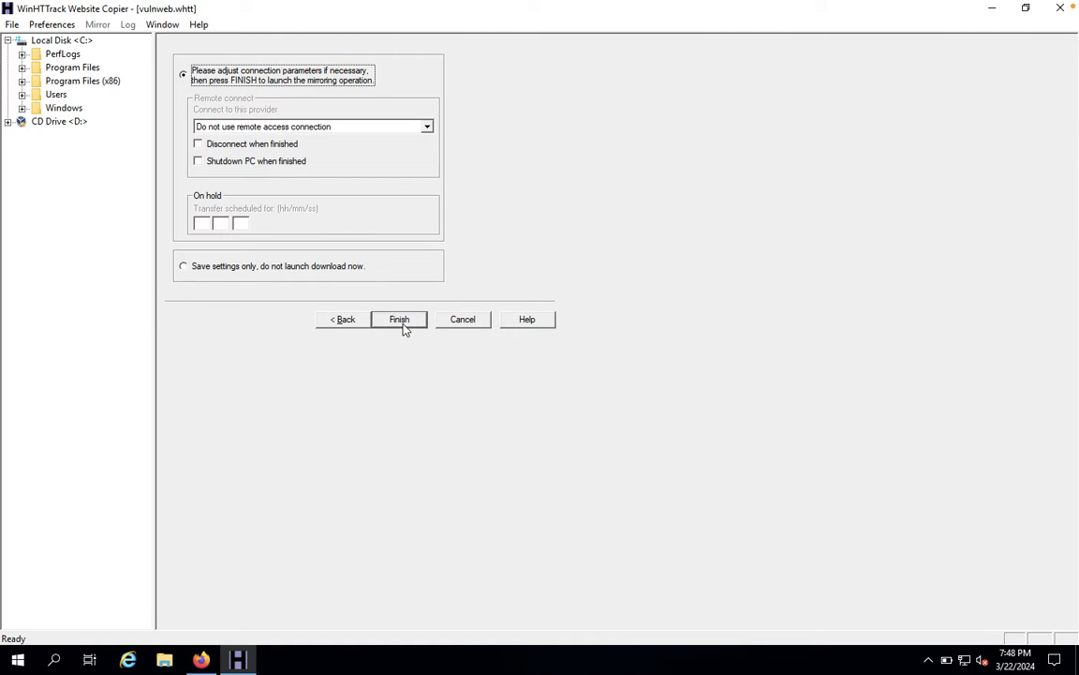
mouse_move(198, 78)
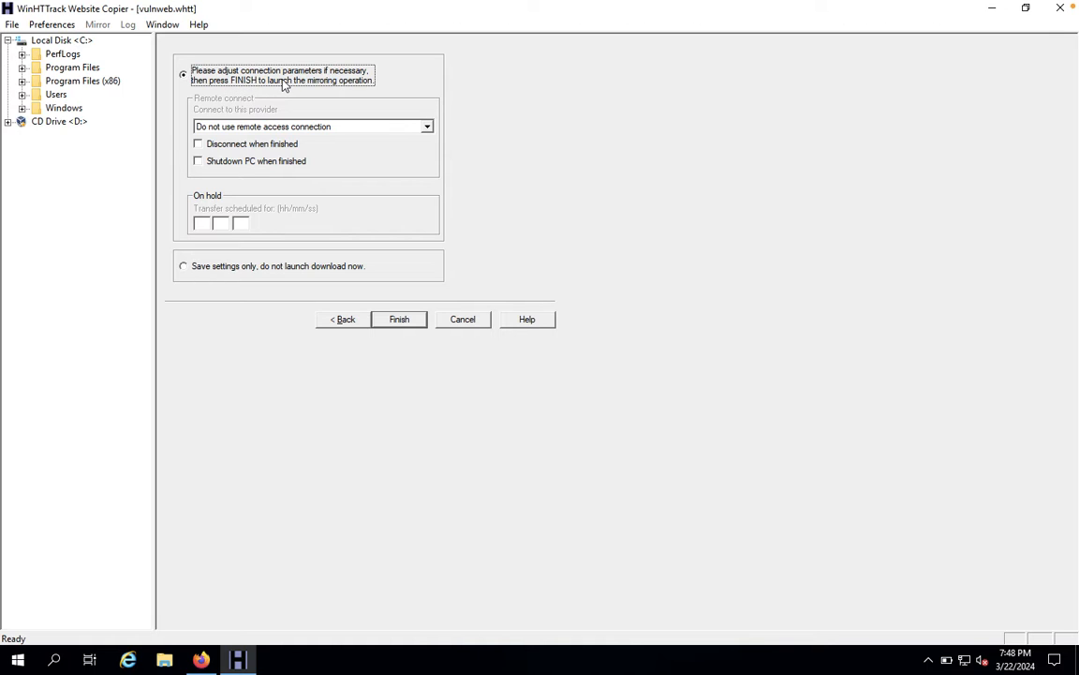
mouse_move(285, 103)
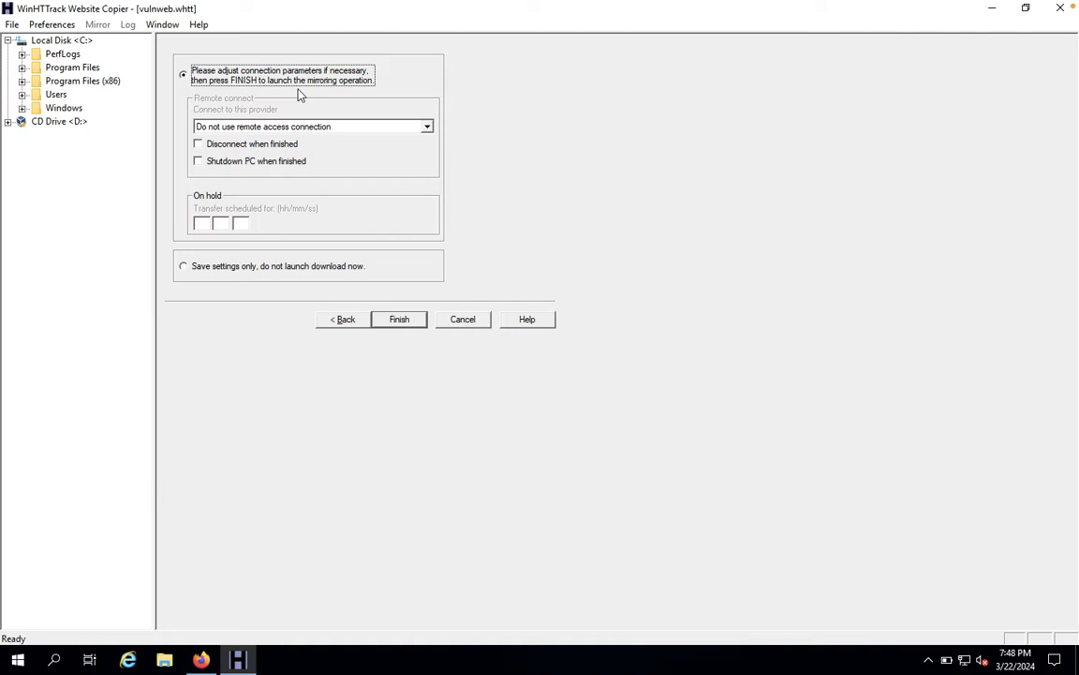
mouse_move(562, 211)
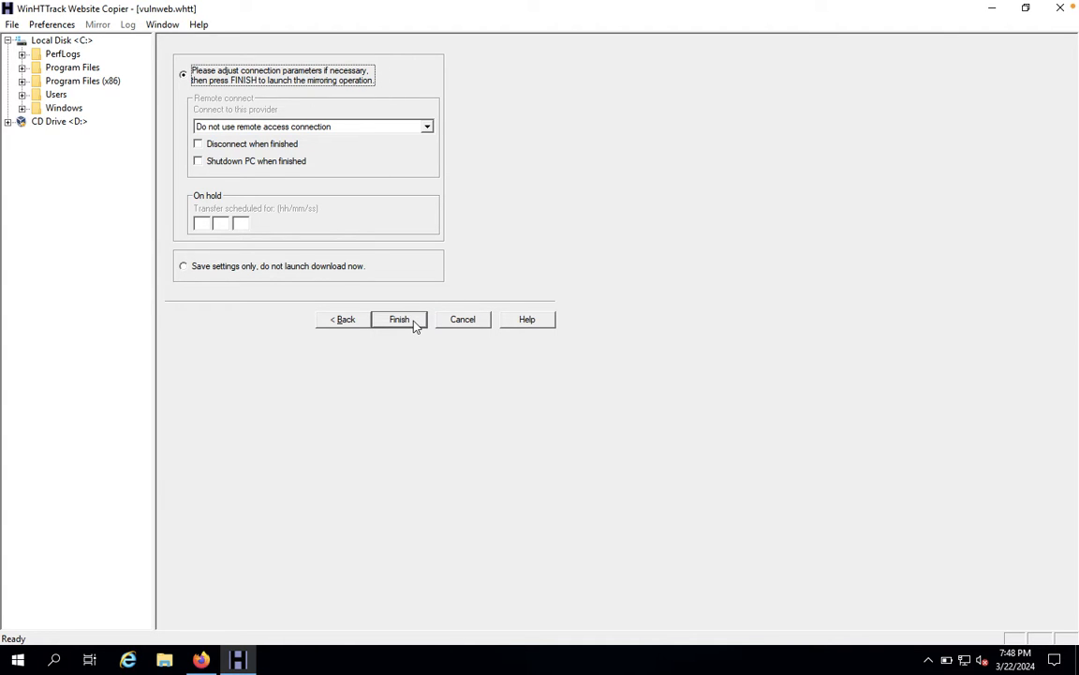
click(397, 319)
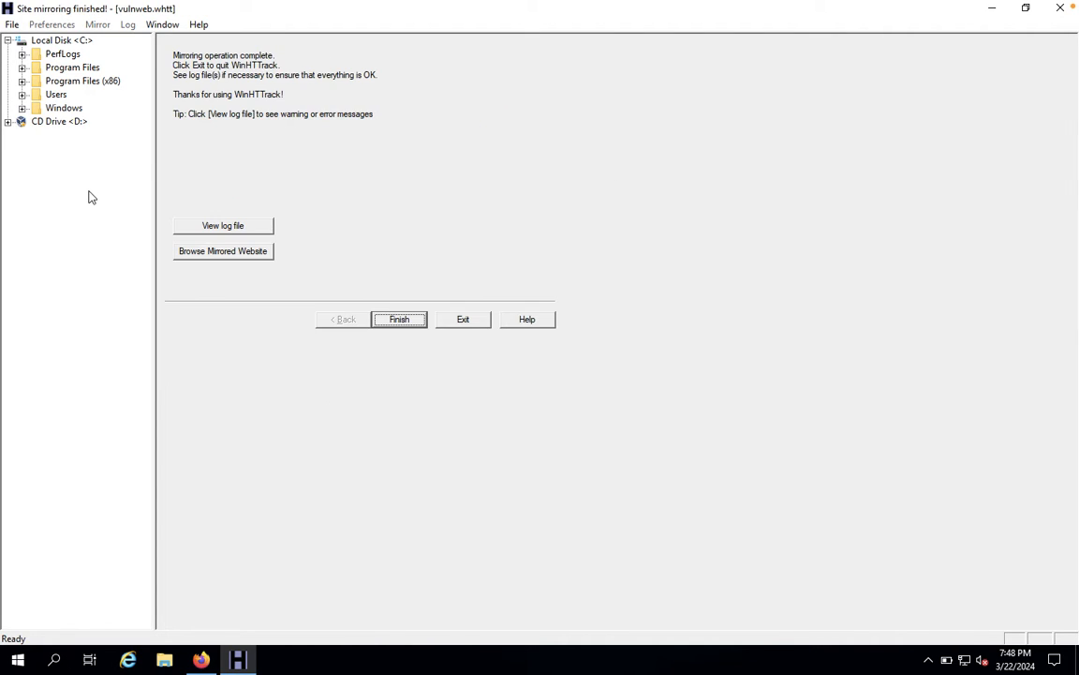
mouse_move(224, 262)
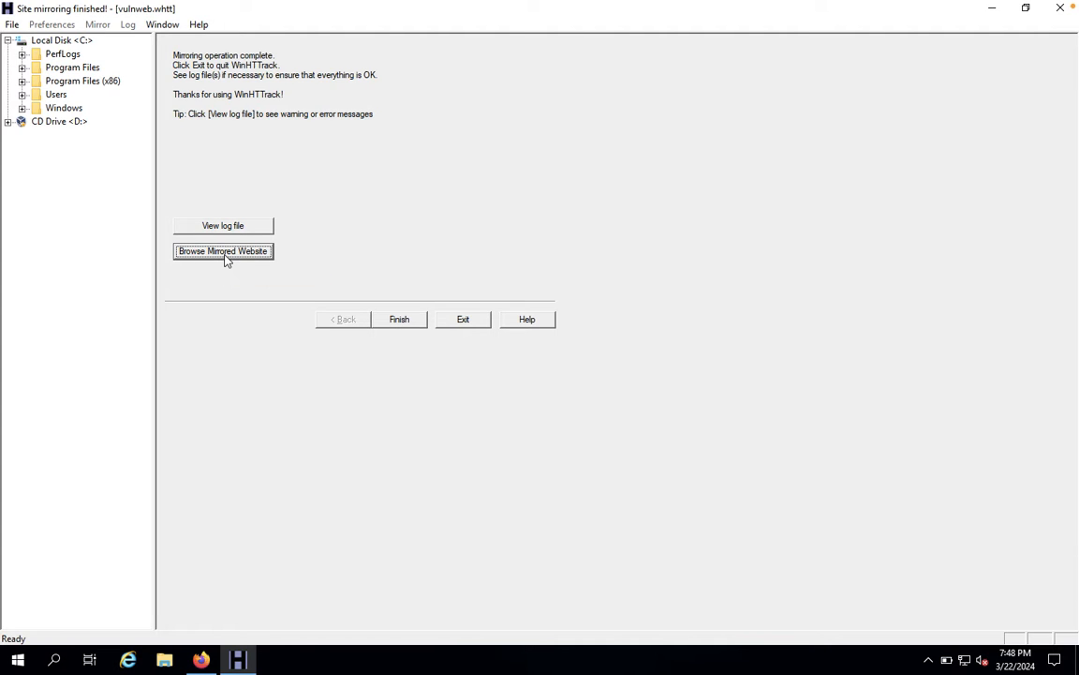
Browse the completed mirrored website, choosing Firefox to open it.
click(223, 251)
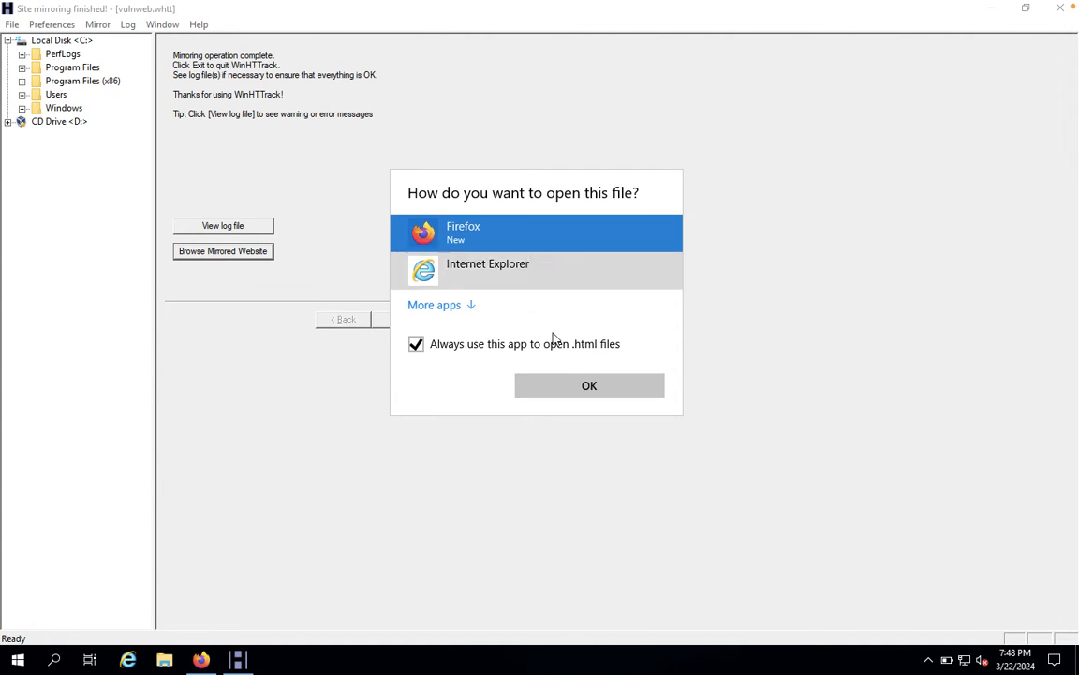
click(588, 386)
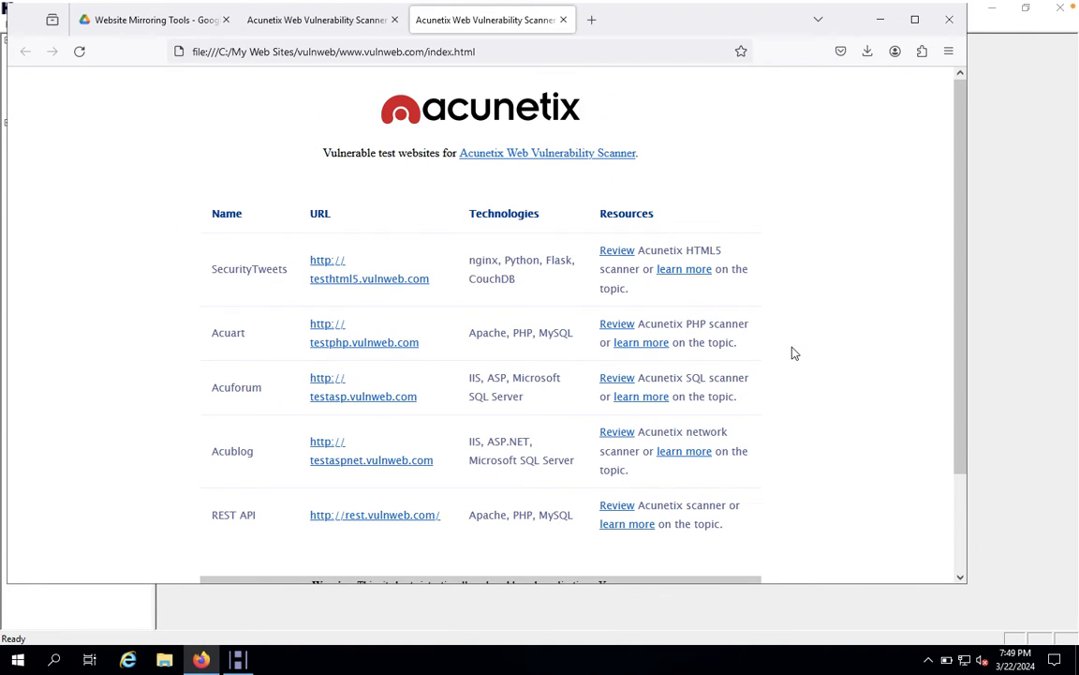
mouse_move(917, 210)
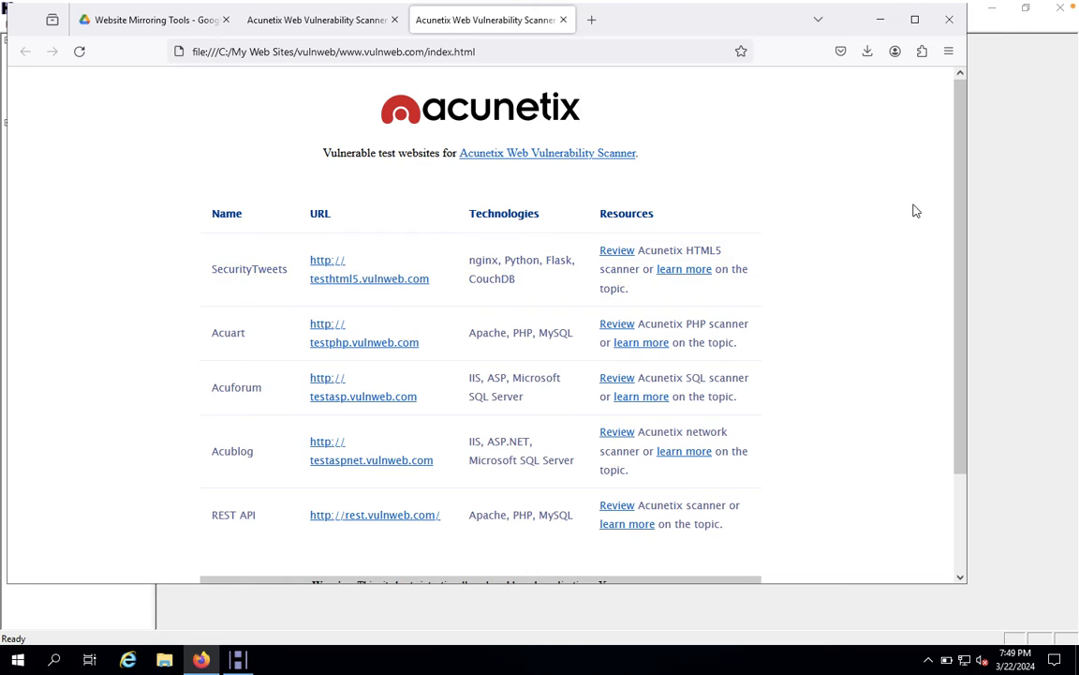
mouse_move(259, 615)
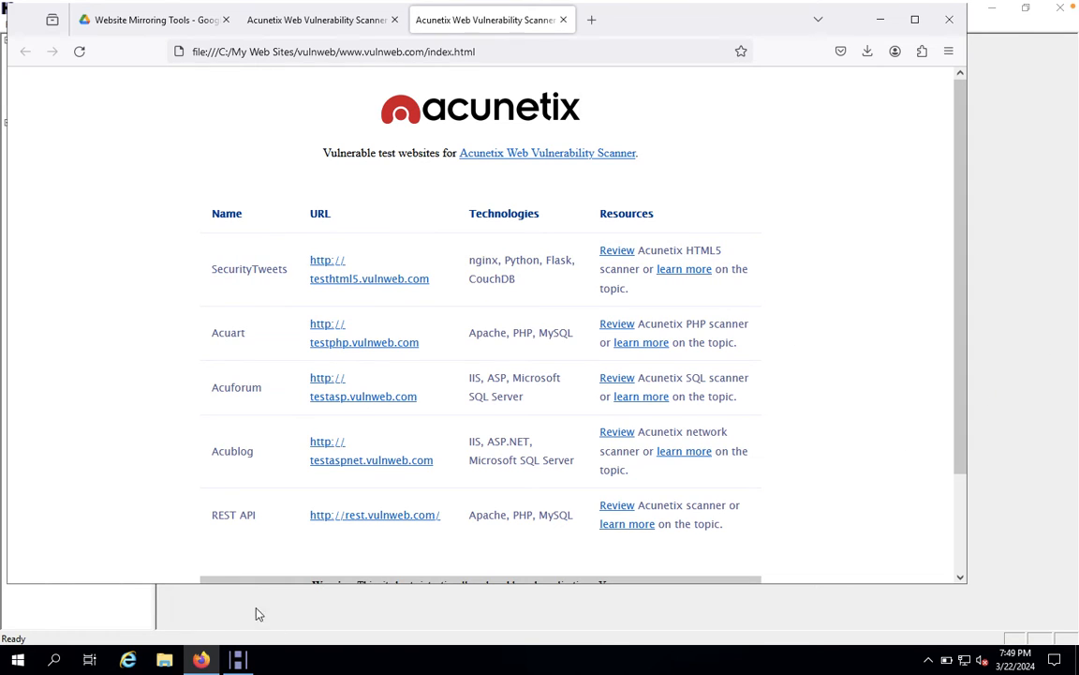
Navigate File Explorer to C:\My Web Sites\vulnweb and bring up actions for the index file.
click(165, 659)
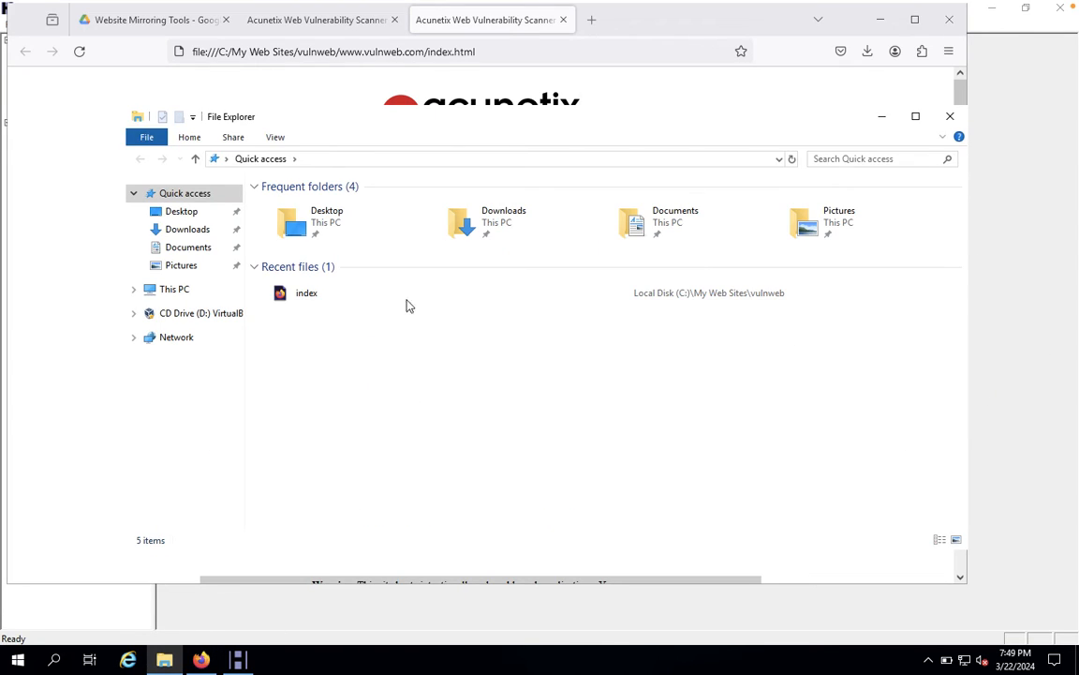
click(174, 288)
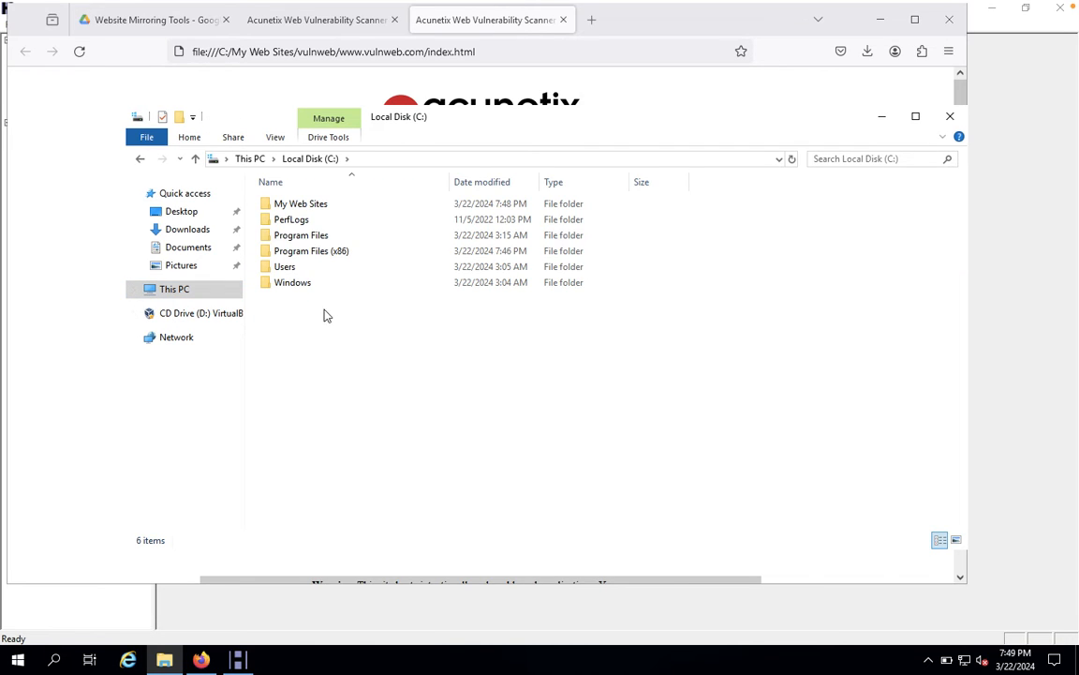
click(300, 203)
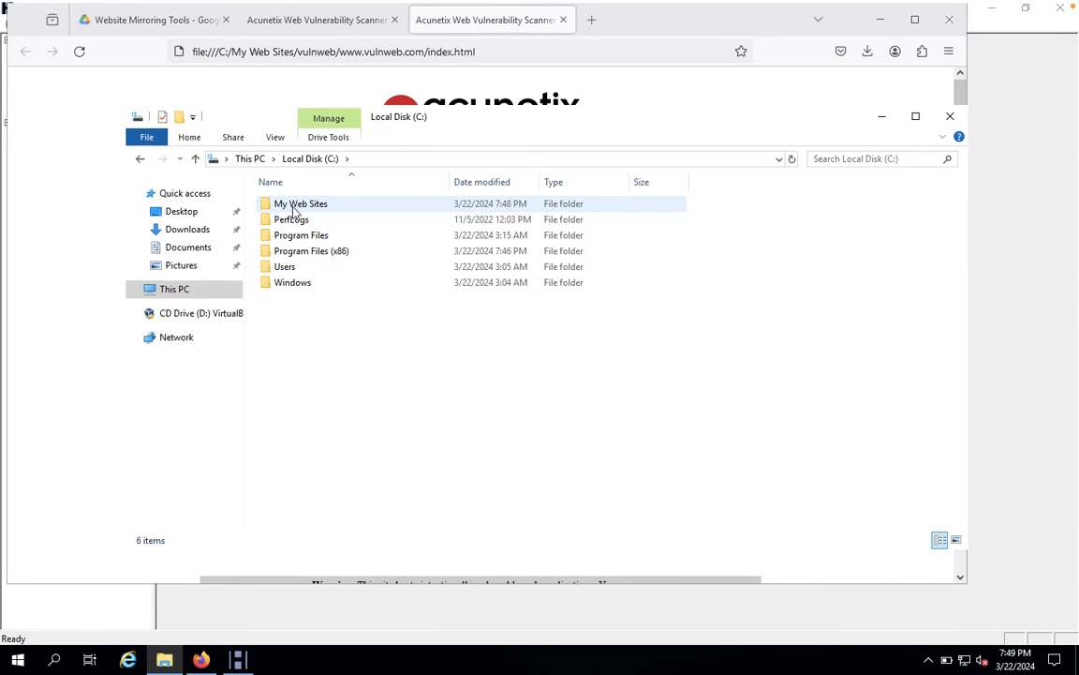
double_click(300, 202)
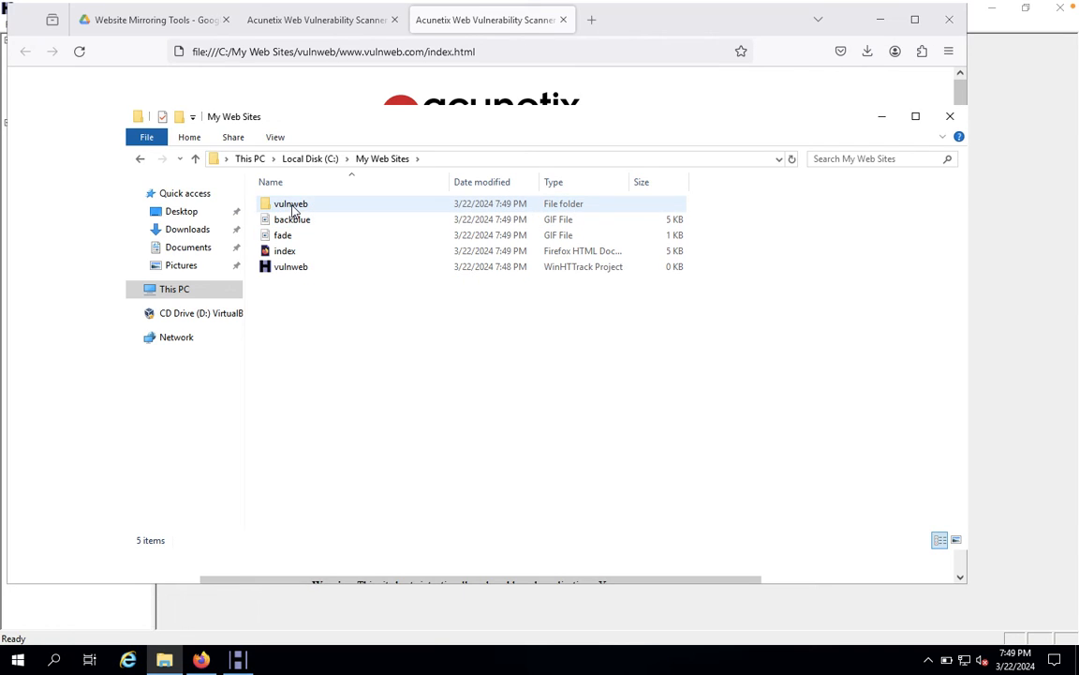
double_click(291, 203)
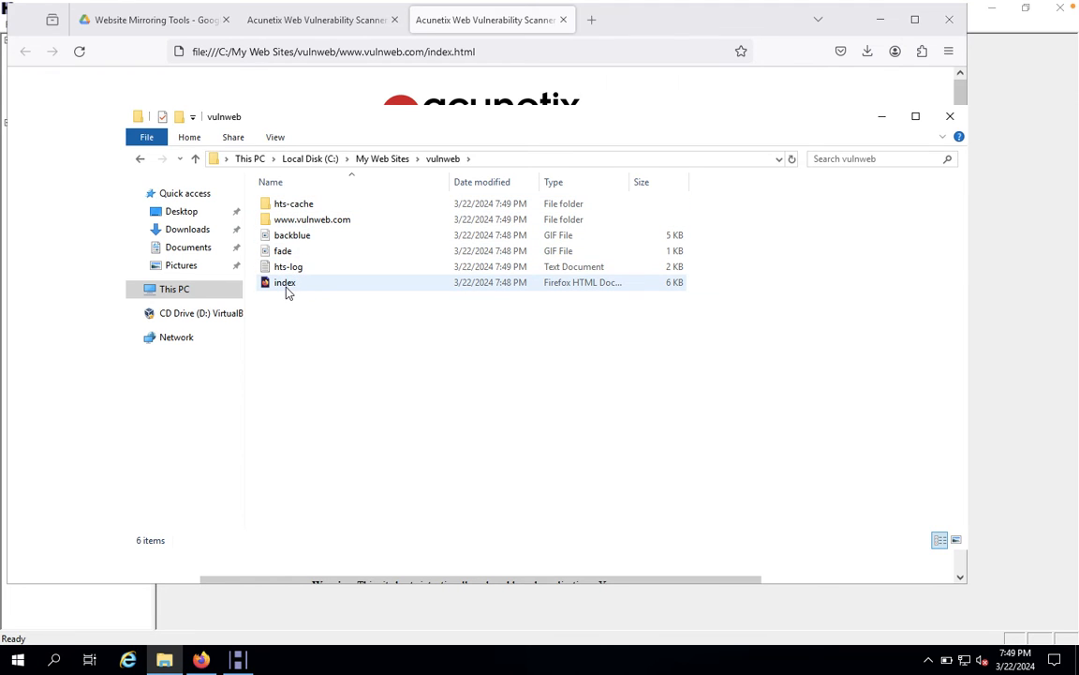
right_click(285, 281)
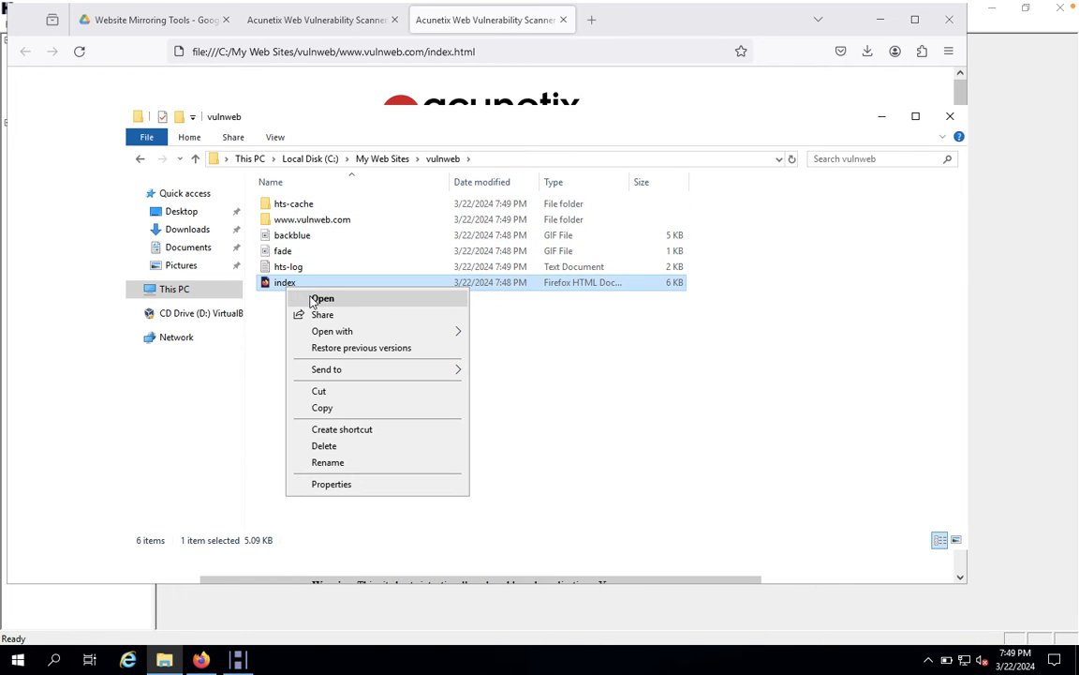
click(322, 298)
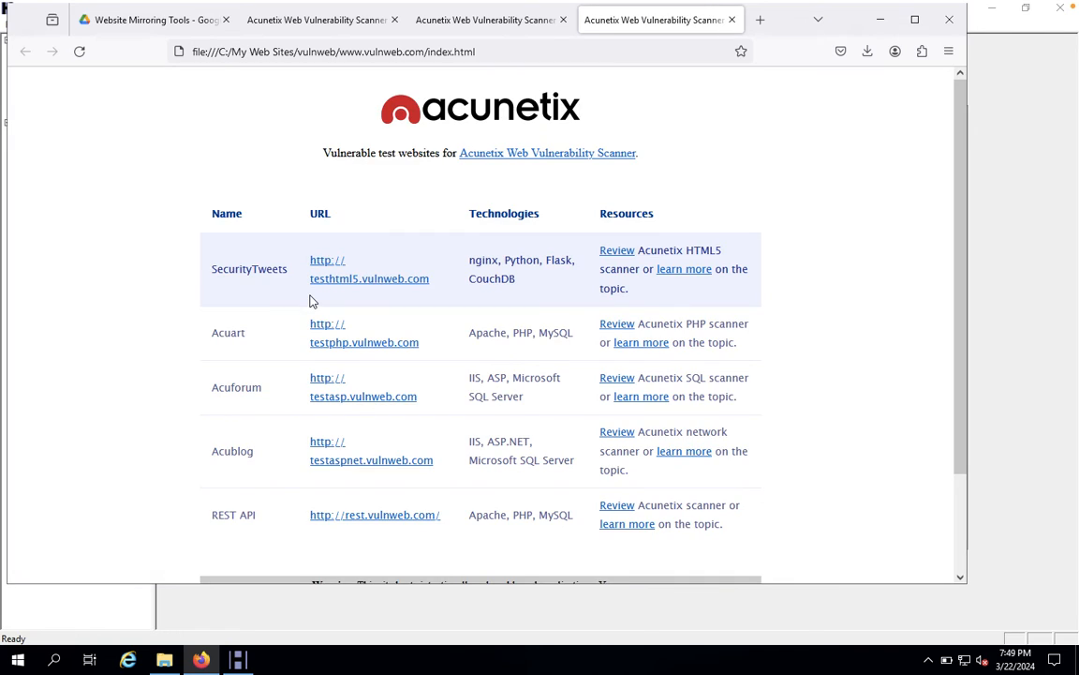
scroll(down, 3)
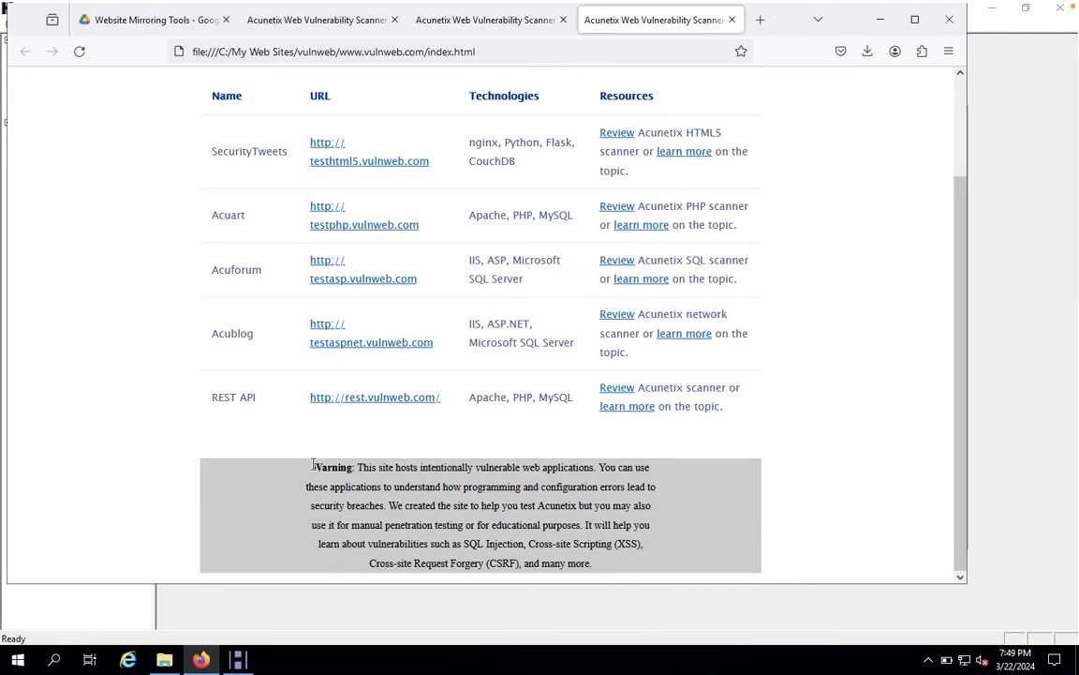
mouse_move(476, 479)
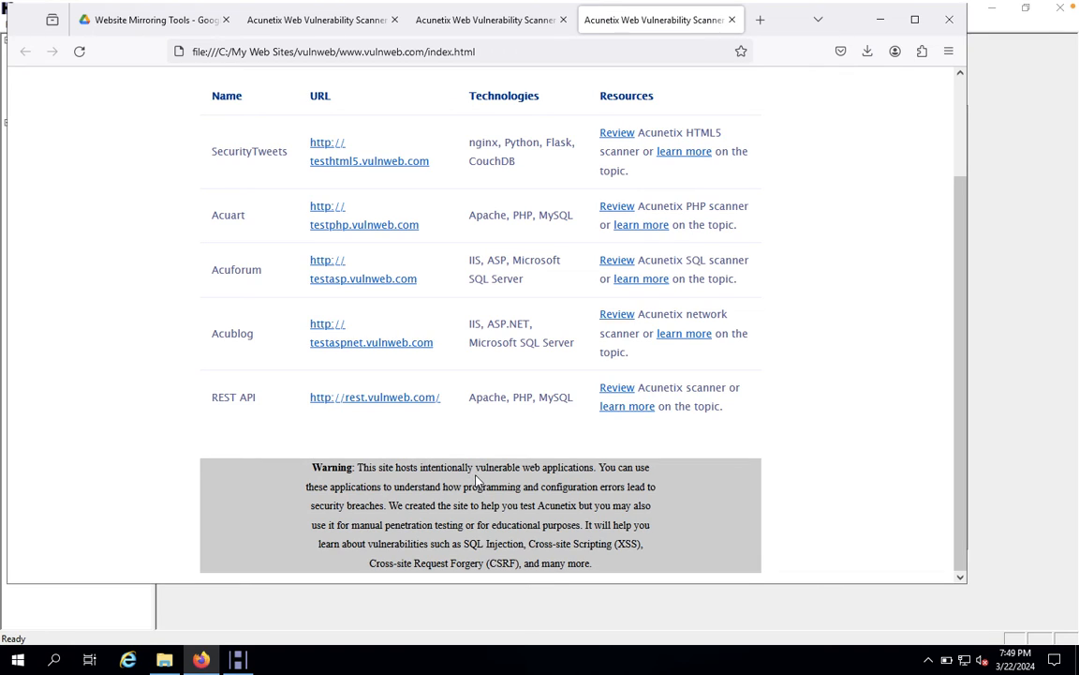
mouse_move(682, 484)
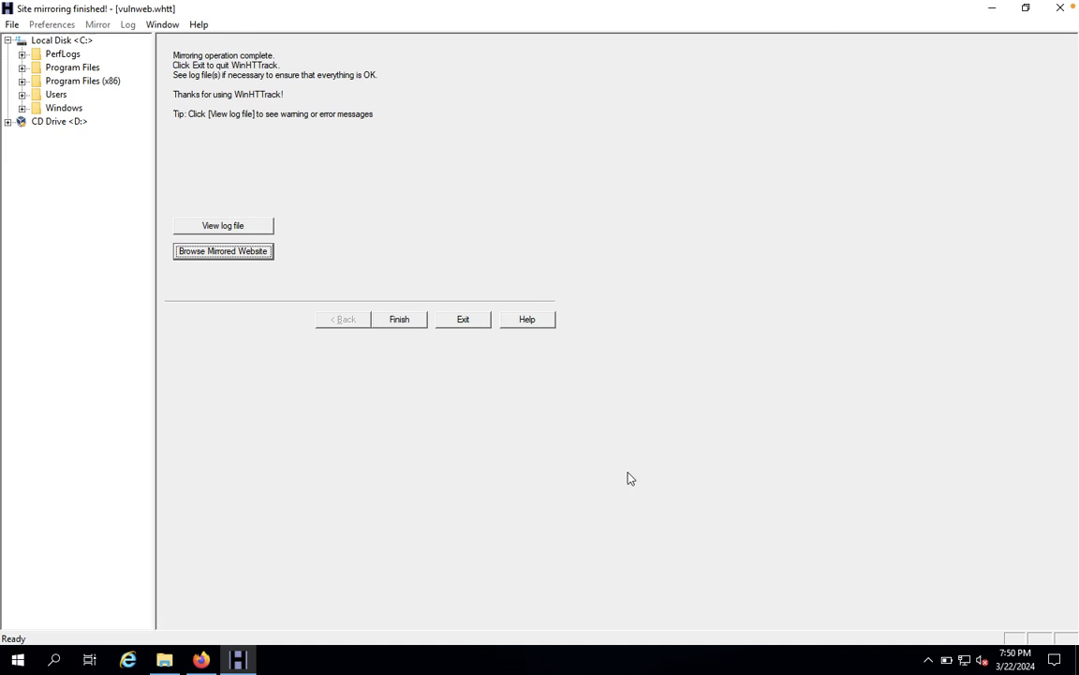
click(221, 251)
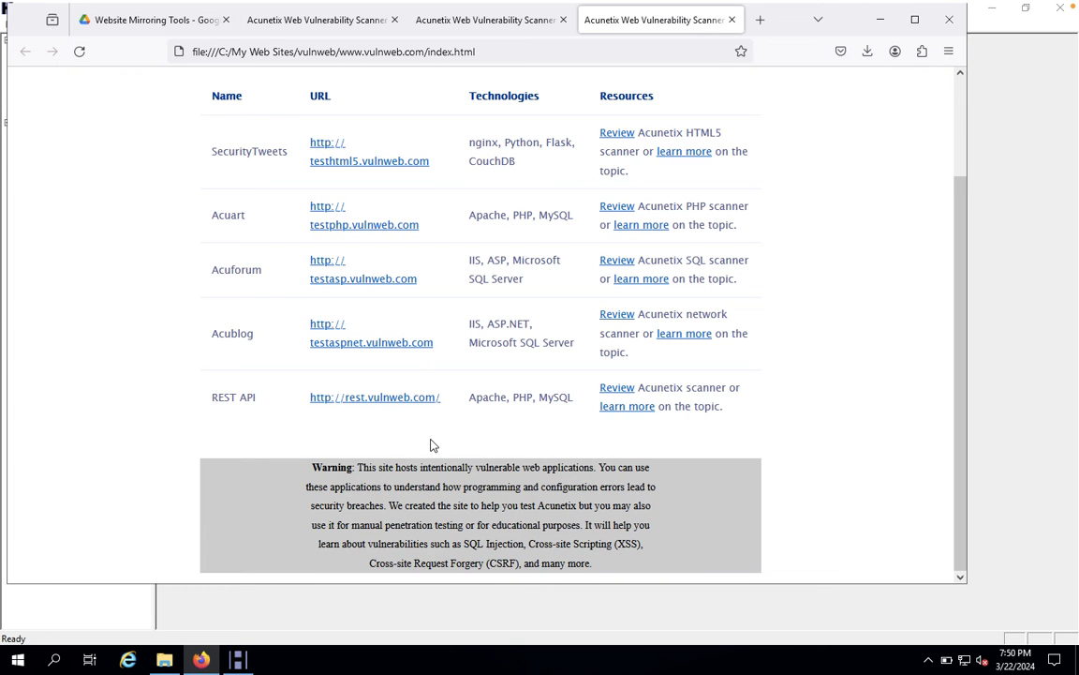
mouse_move(314, 19)
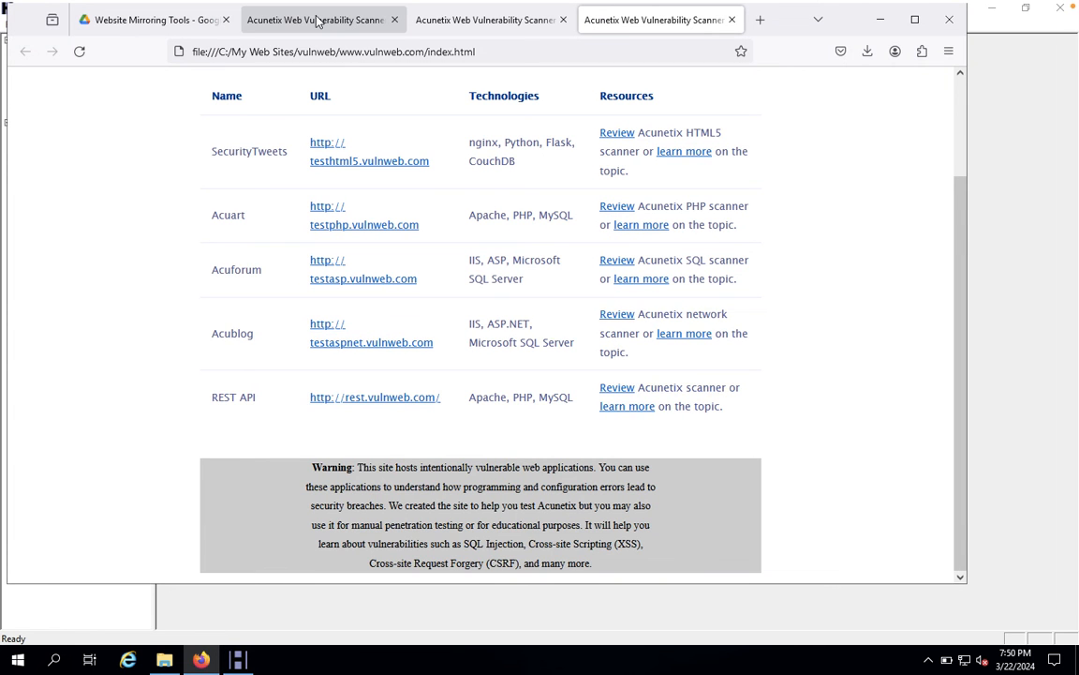
click(375, 53)
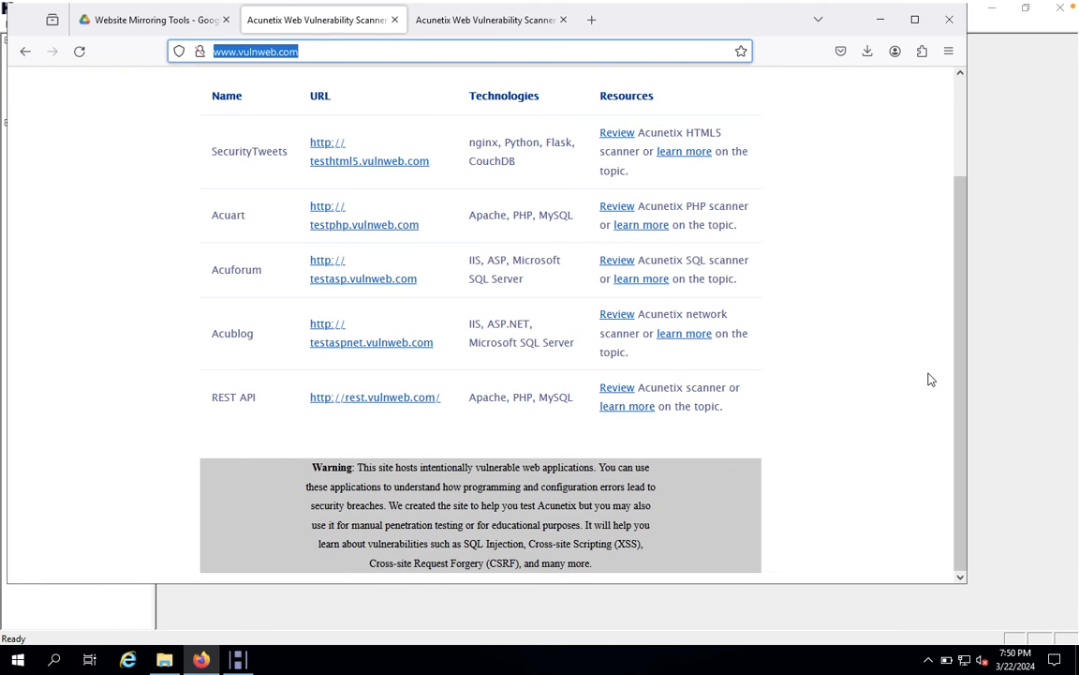
mouse_move(915, 351)
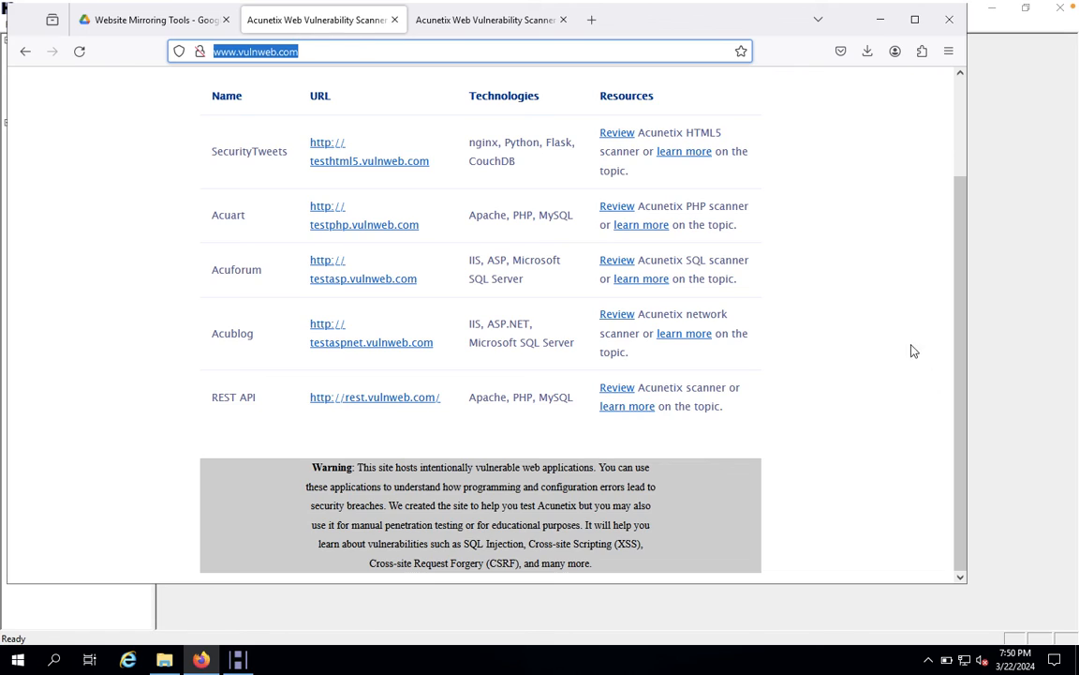